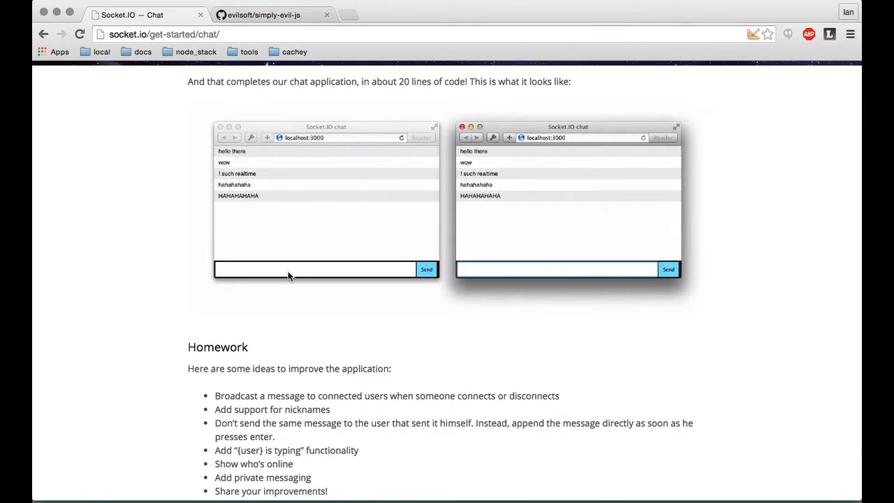
mouse_move(333, 156)
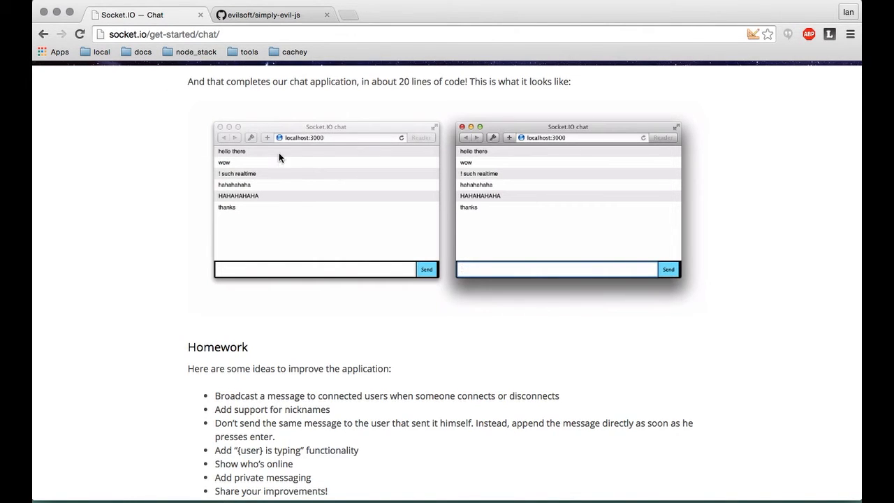
- Skim the Socket.IO chat guide and peek at the simply-evil-js repository page
scroll(up, 3)
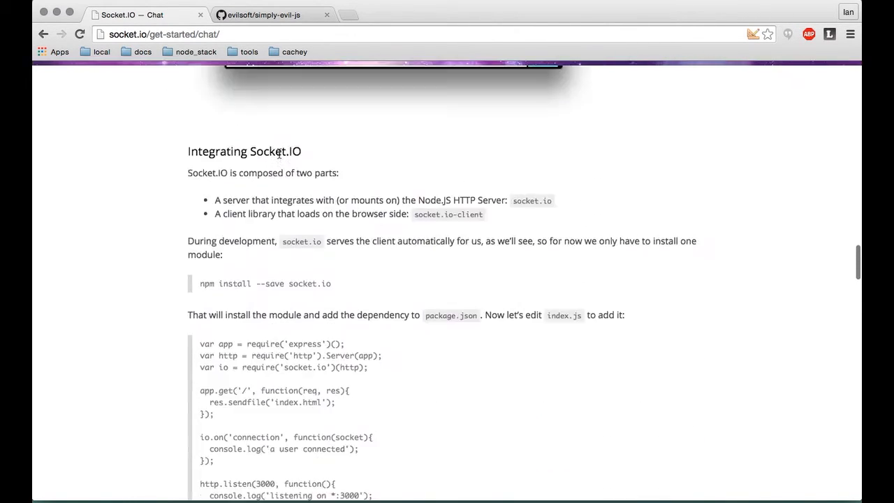
scroll(up, 3)
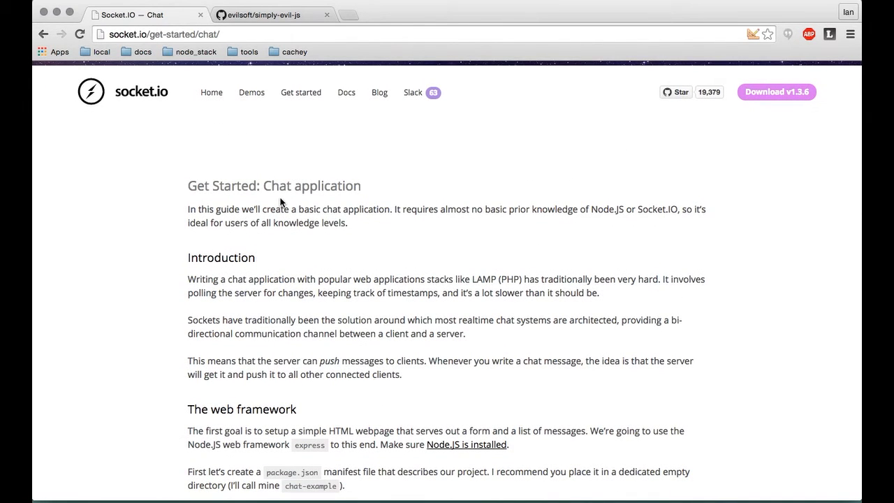
mouse_move(332, 250)
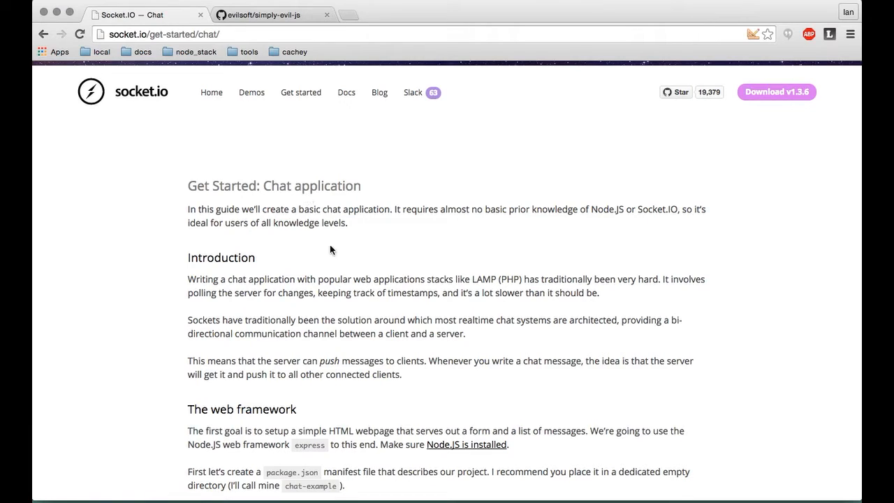
mouse_move(244, 89)
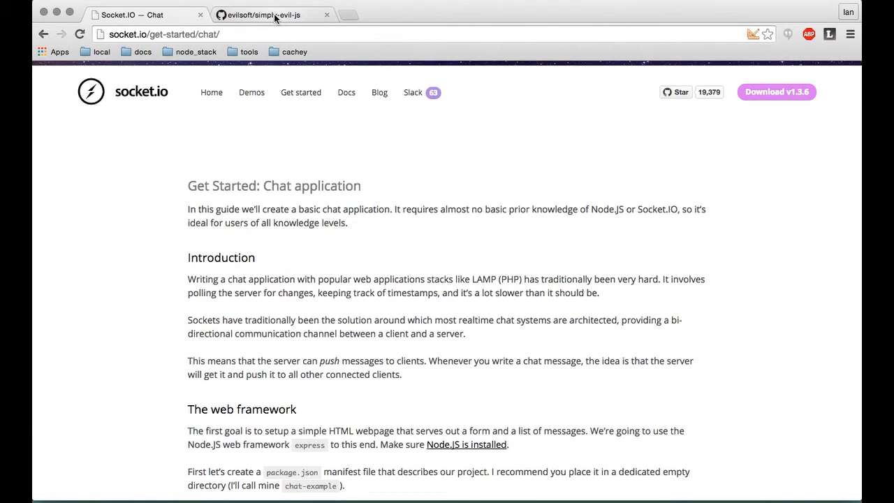
click(272, 14)
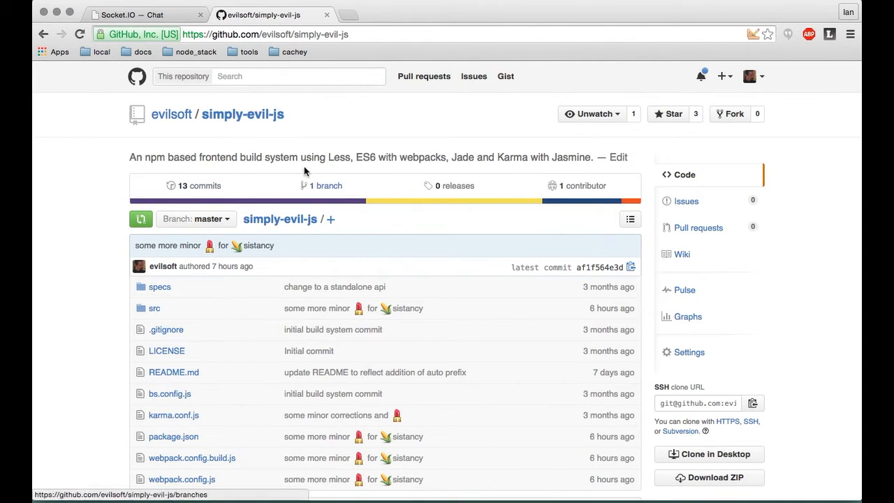
mouse_move(162, 34)
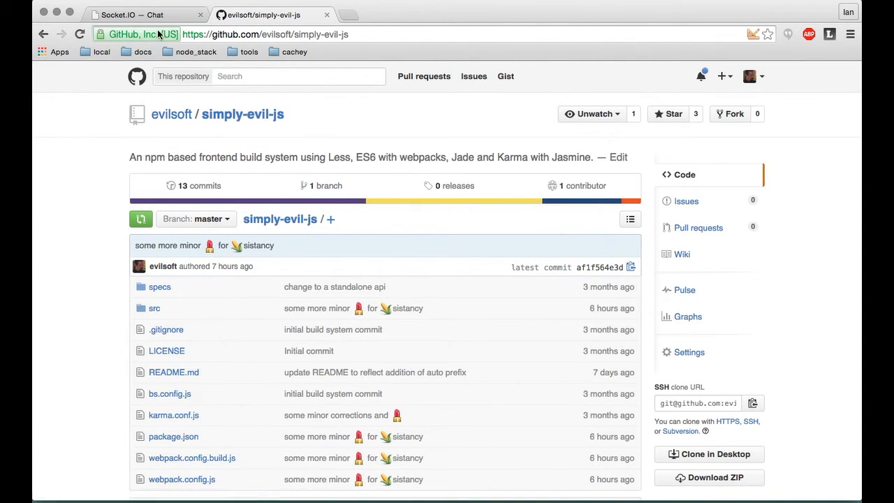
click(133, 14)
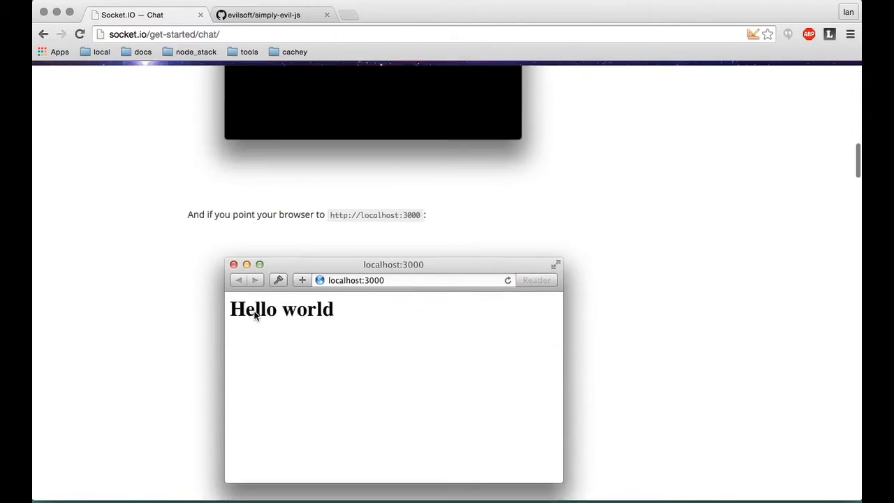
scroll(down, 3)
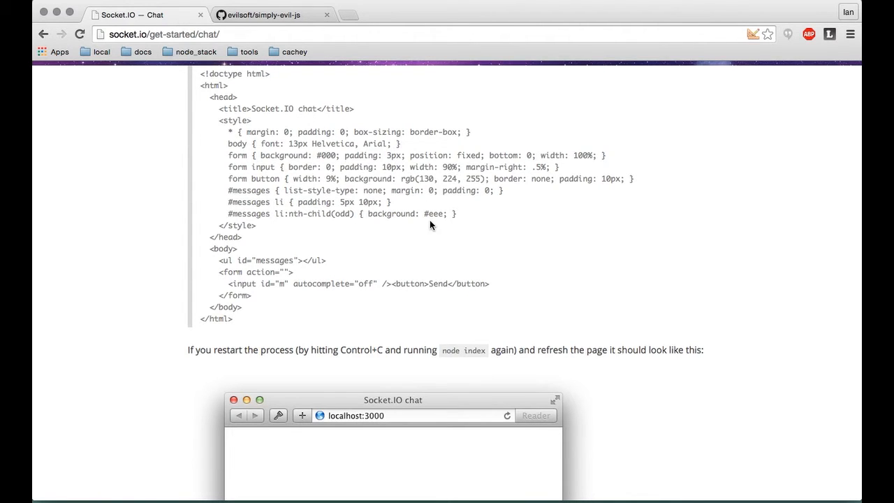
scroll(up, 3)
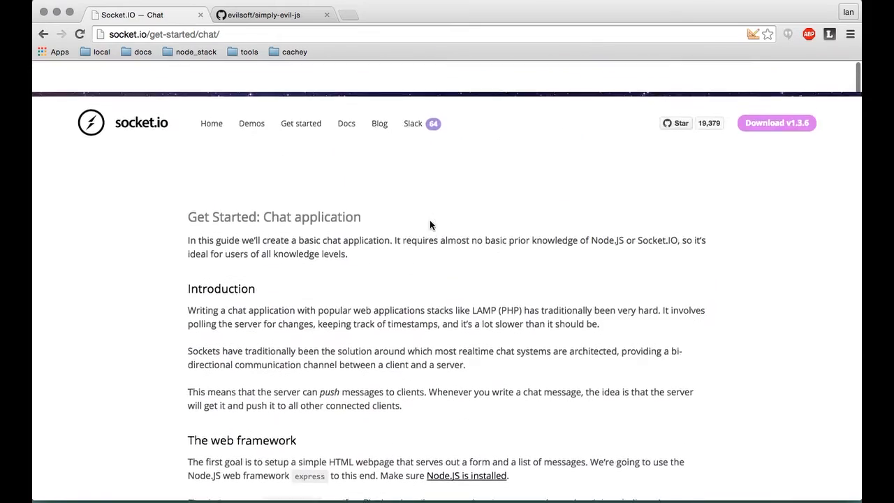
scroll(down, 3)
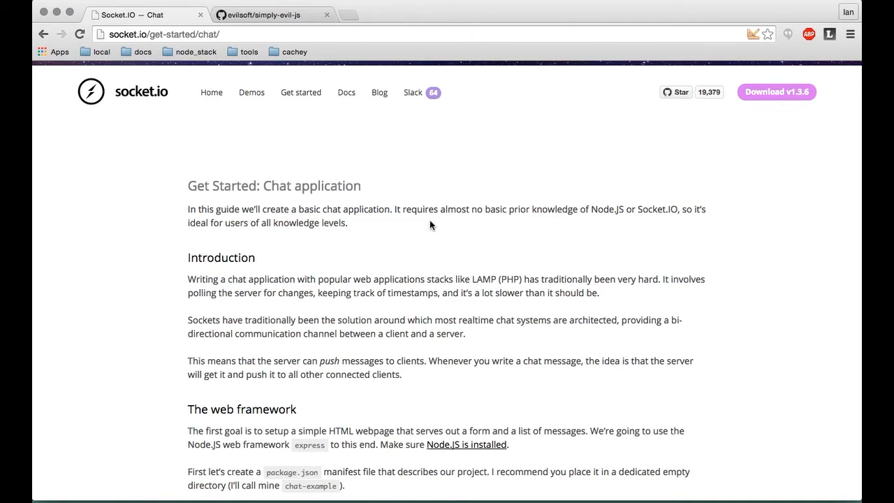
mouse_move(342, 53)
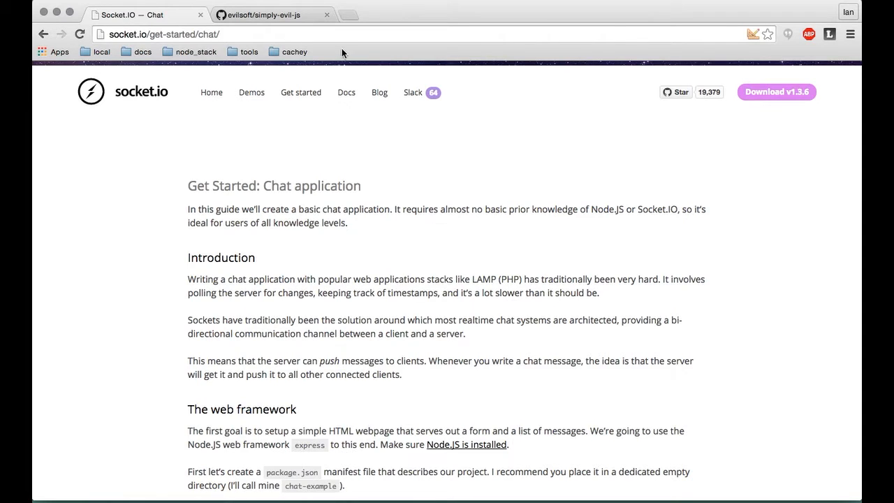
- Copy the SSH clone address from the evilsoft/simply-evil-js repository page
click(266, 14)
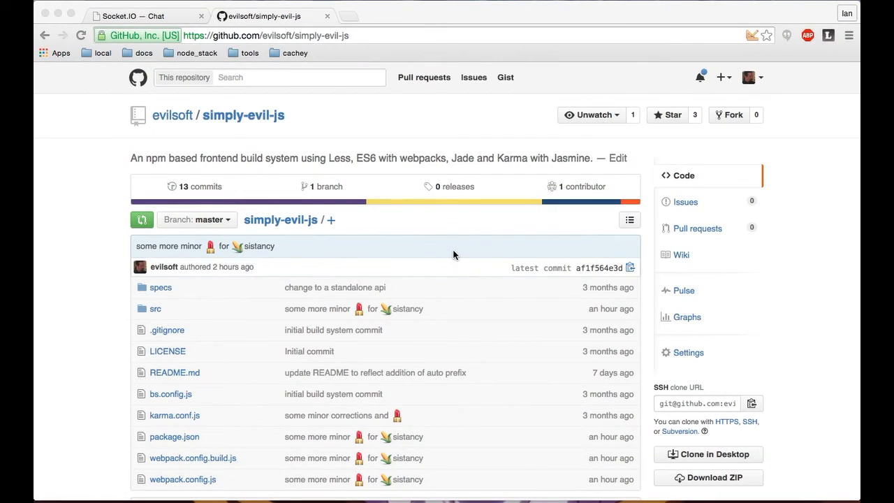
mouse_move(743, 399)
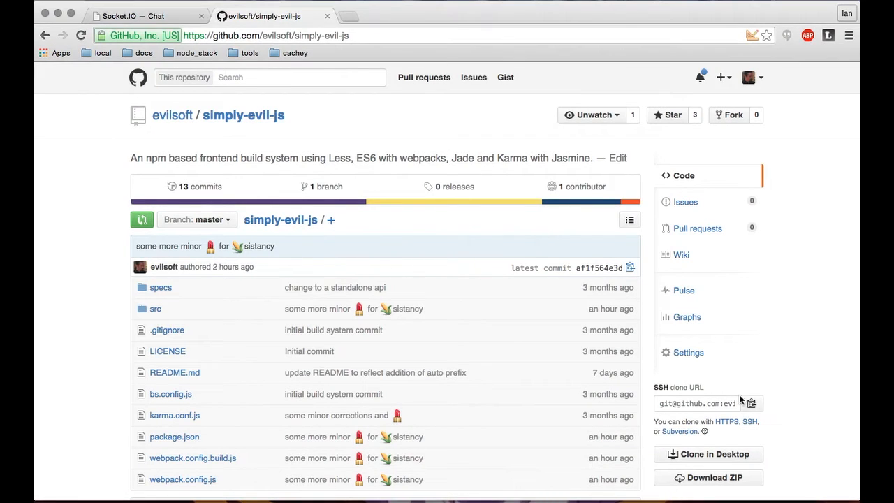
mouse_move(752, 403)
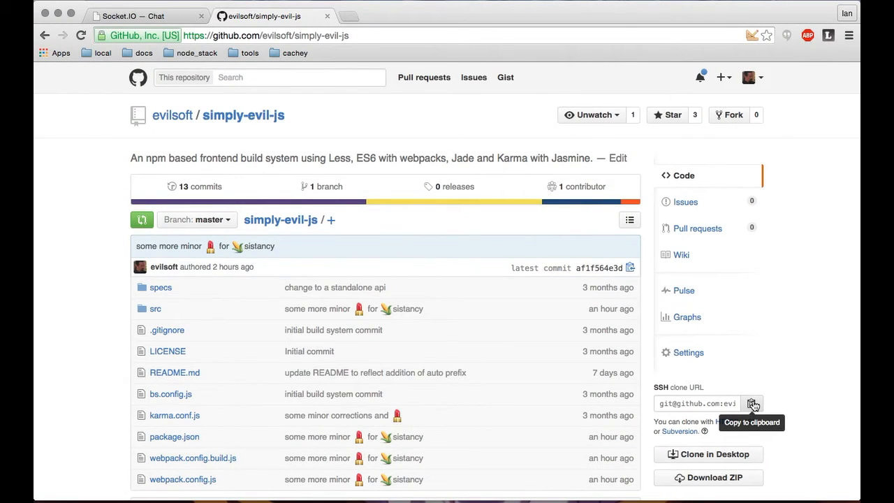
click(752, 402)
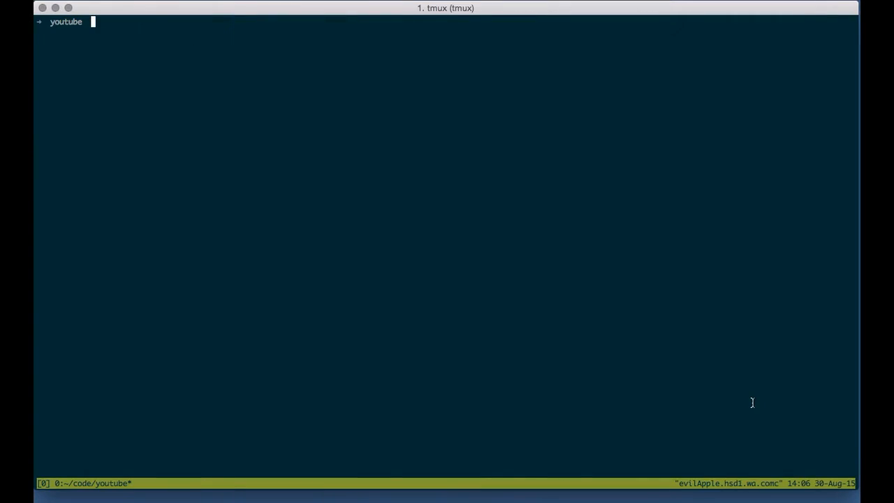
text(git cl)
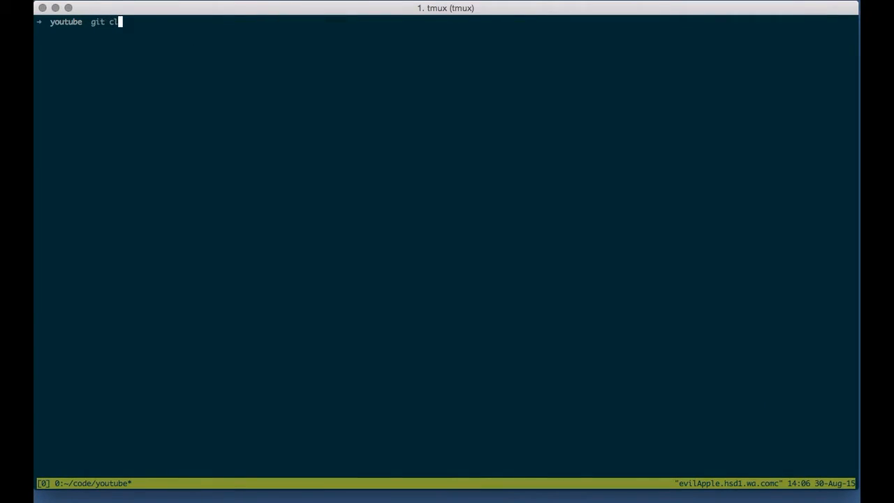
text(one git@github.com:evilsoft/simply-evil-js.git)
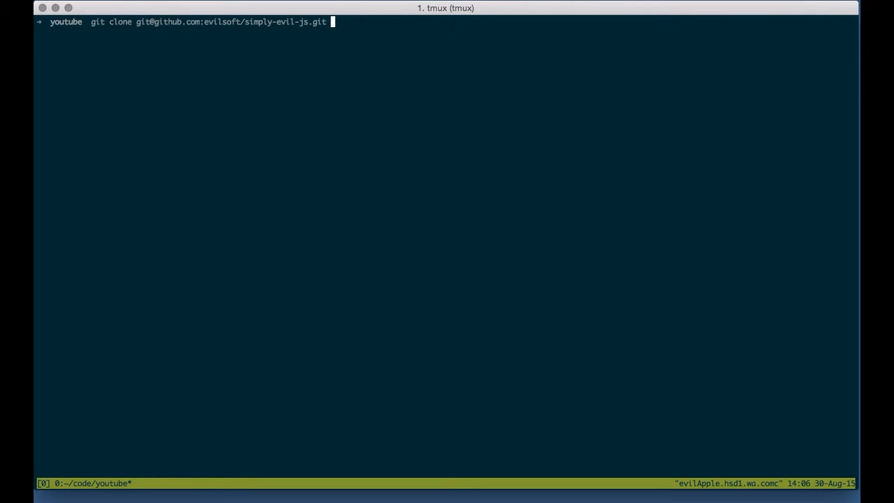
text(evil-ch)
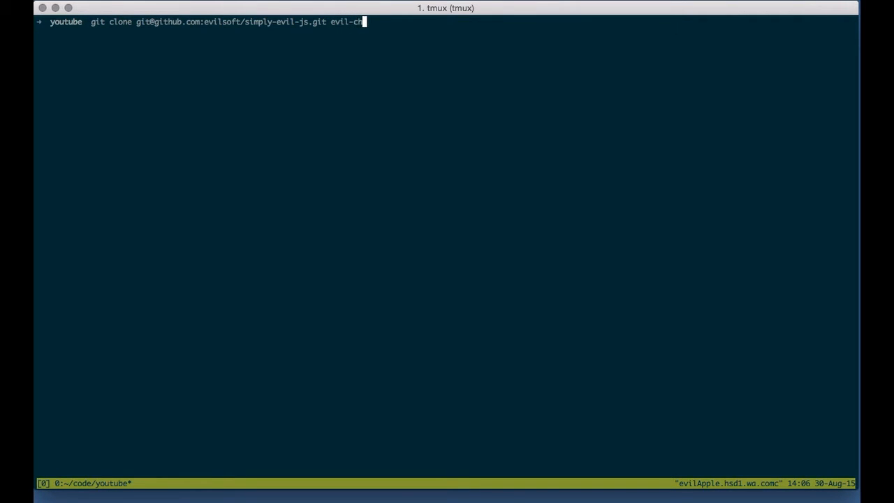
key(Return)
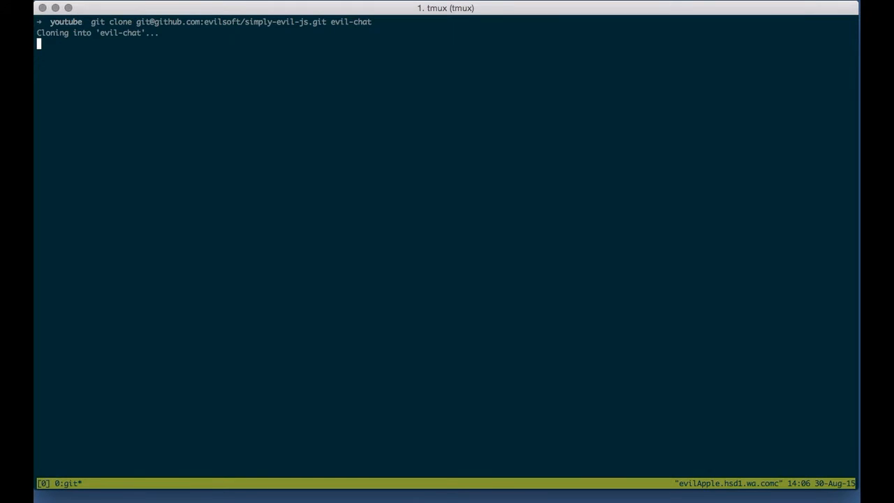
text(cl)
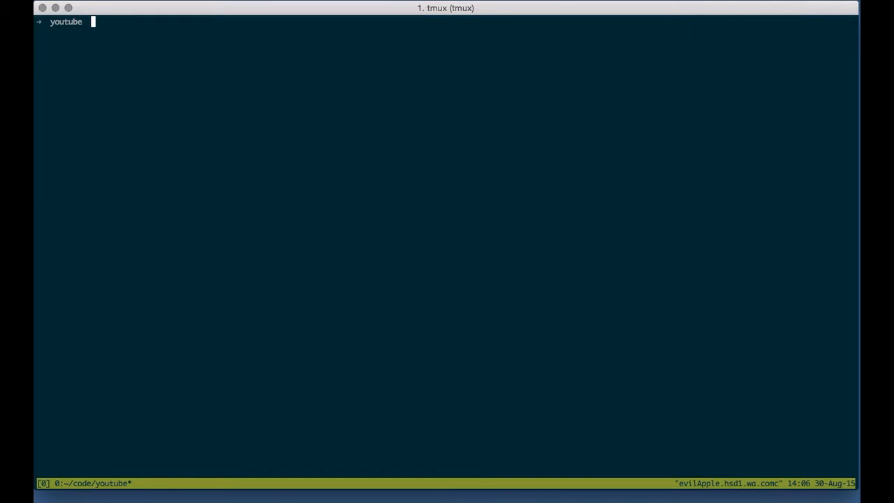
text(evil-chat/)
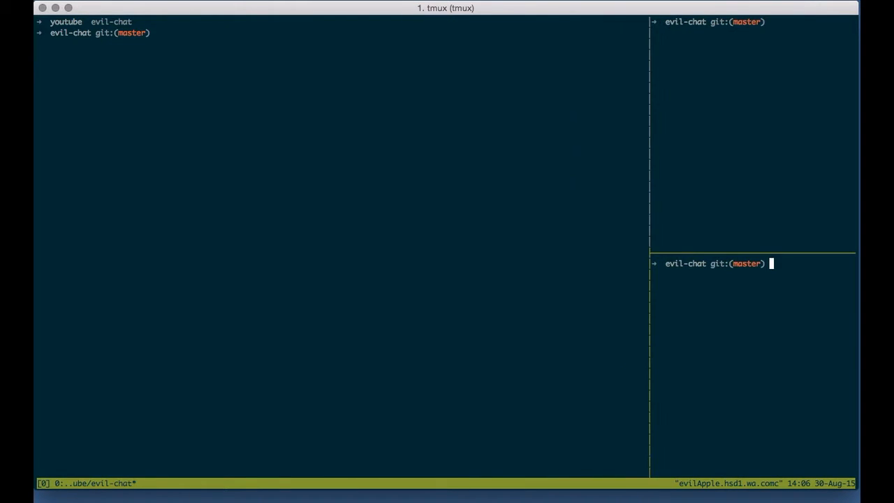
- Run npm install and set package.json description to Simple Socket.IO chat application in Vim
text(vim)
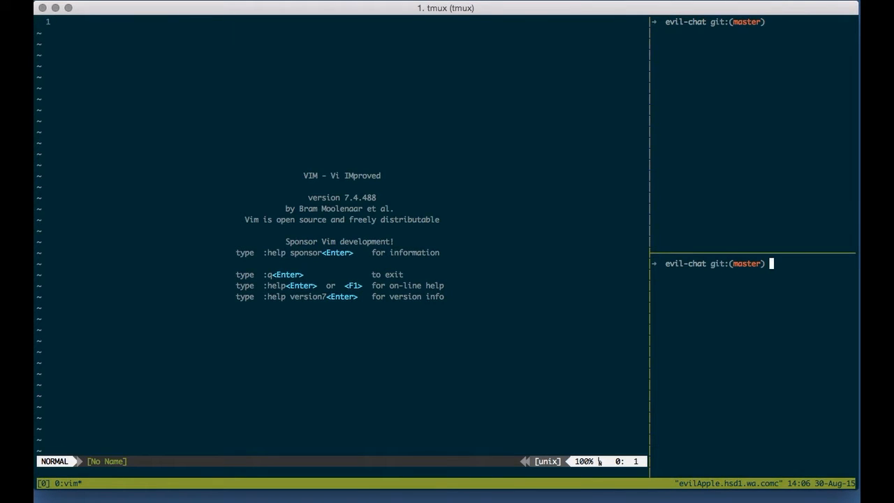
text(npm i)
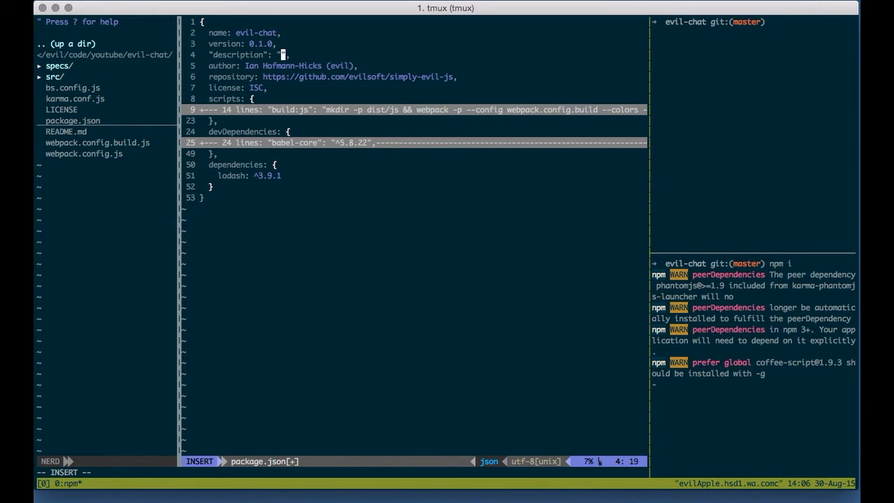
text(Simple)
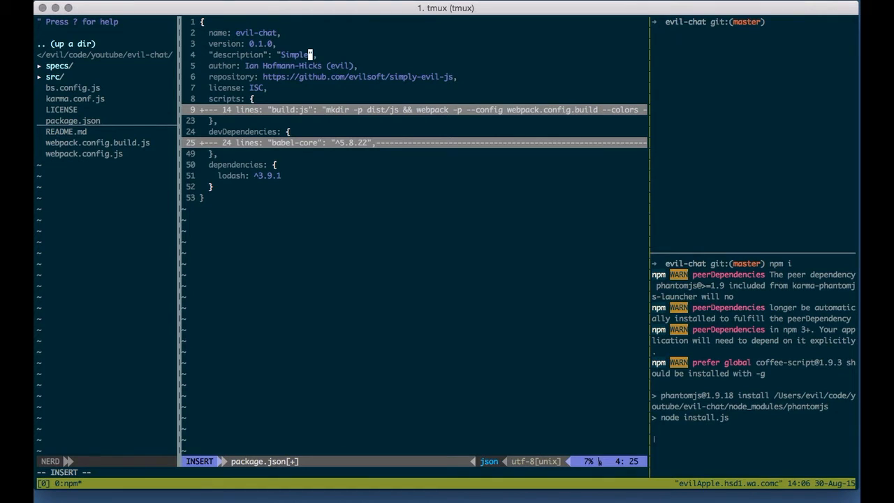
text(so)
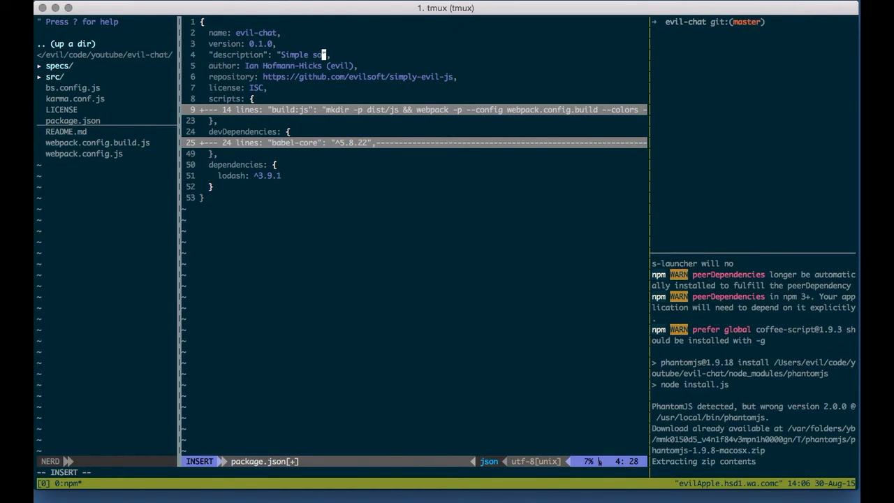
text(cket)
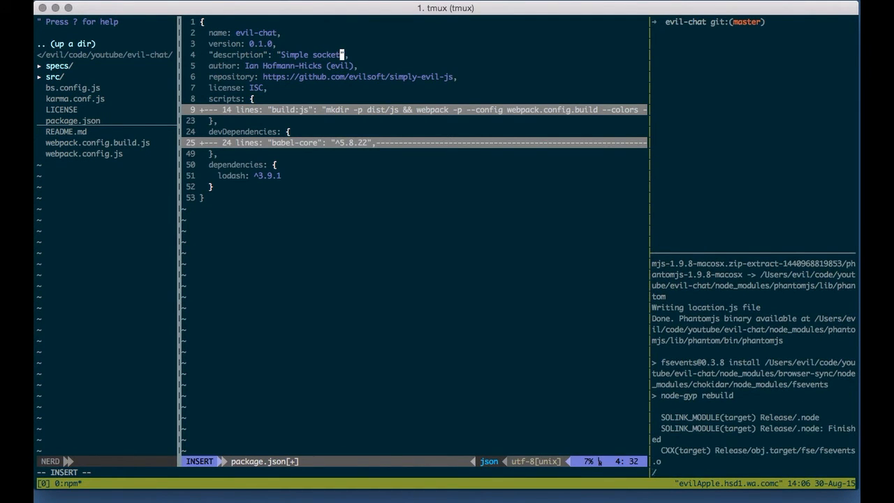
text(.IO)
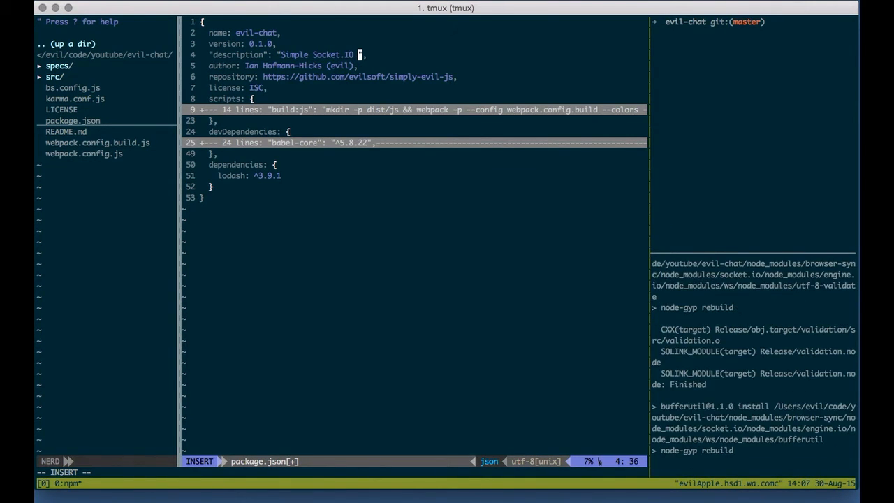
text(chat applicatio)
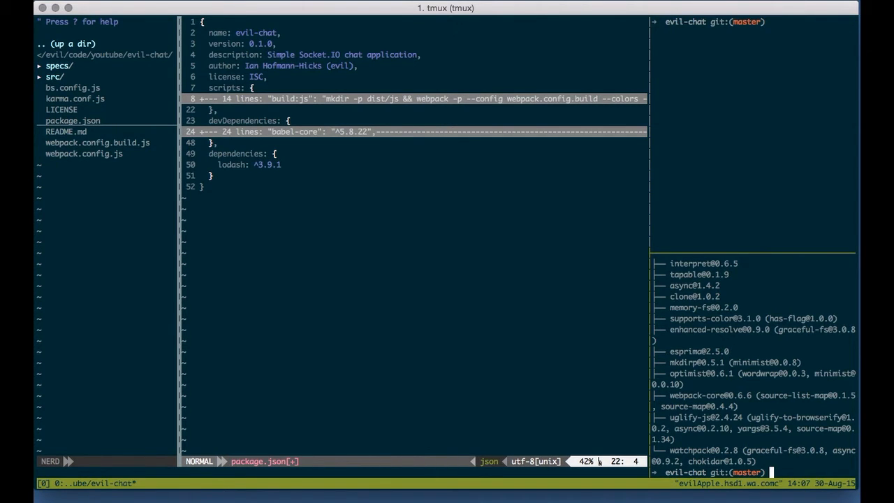
- Start the dev server with npm and view Hello SimplyEvil at localhost:1337
text(npm)
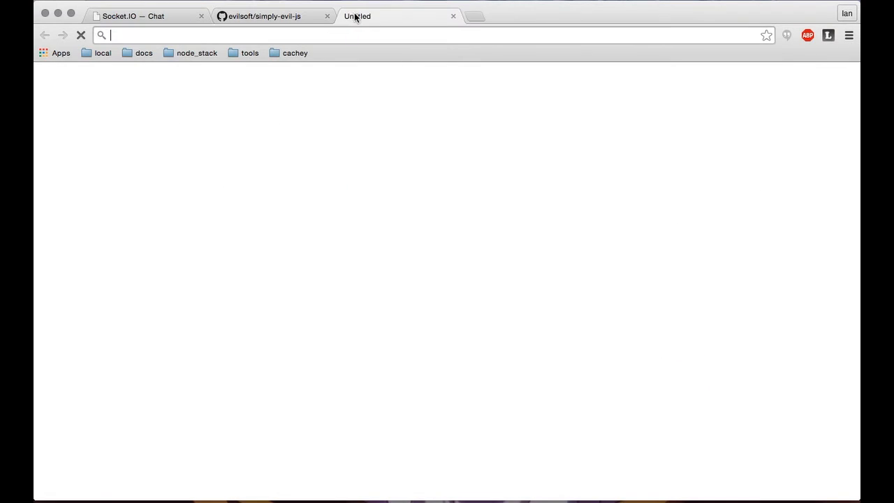
text(localhost:1337)
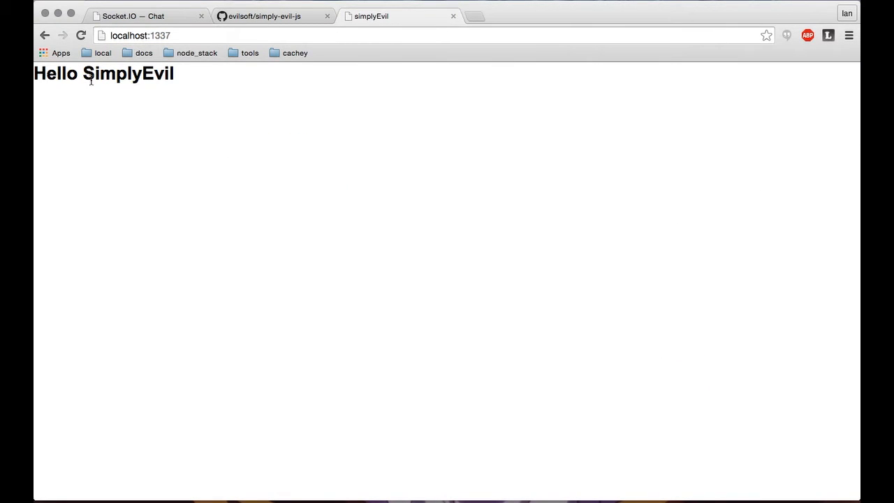
double_click(51, 74)
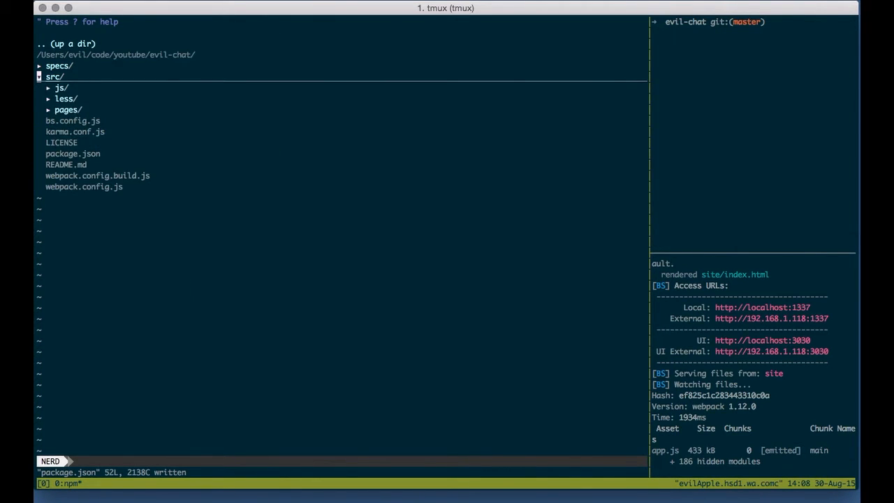
- Delete the h1 heading-creation lines from renderApp in src/js/app.js
click(59, 86)
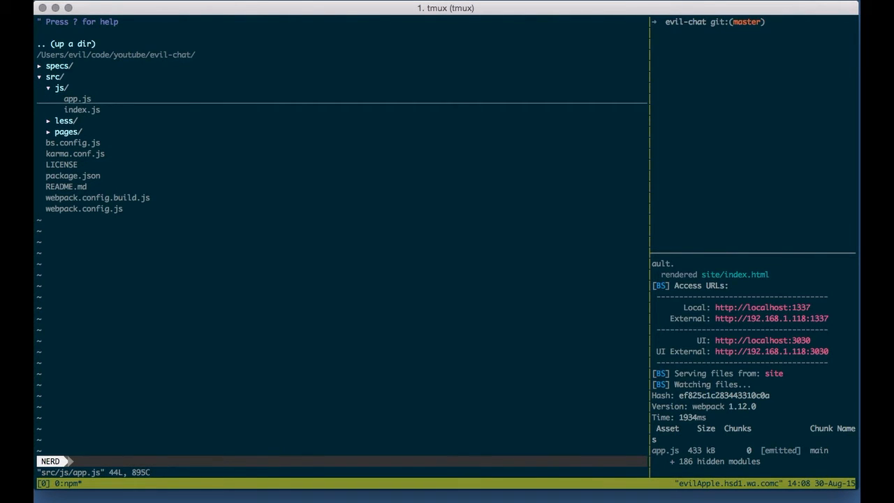
click(77, 98)
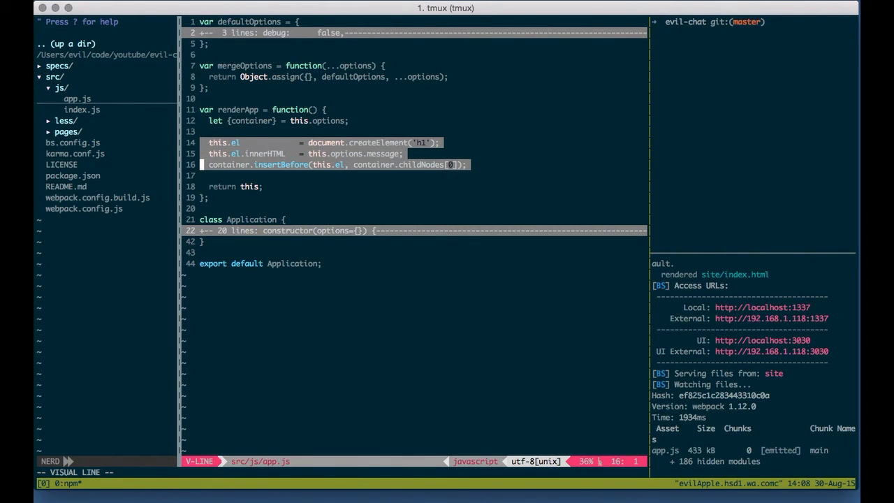
key(d)
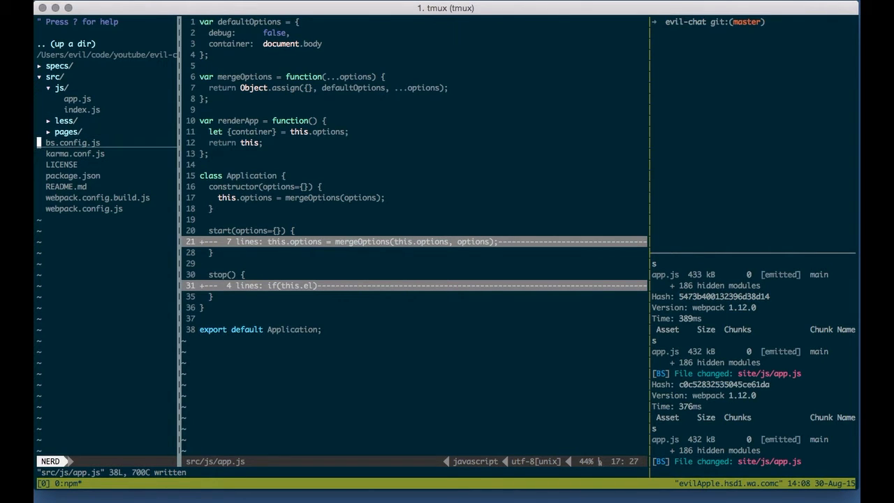
- Remove the message option line from the start call in pages/index.jade
click(67, 132)
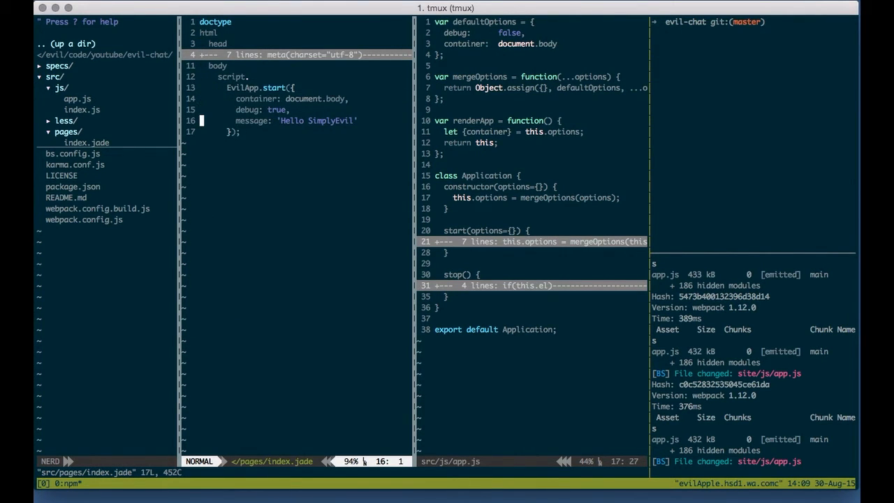
key(dd)
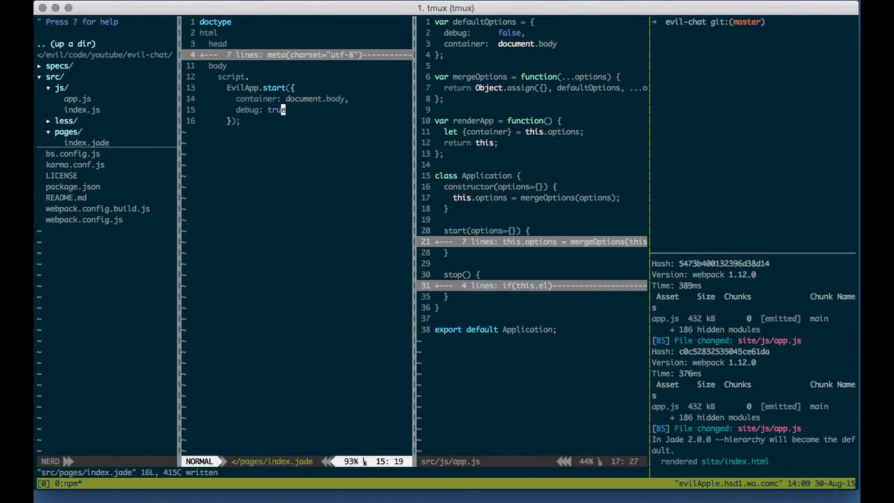
scroll(down, 3)
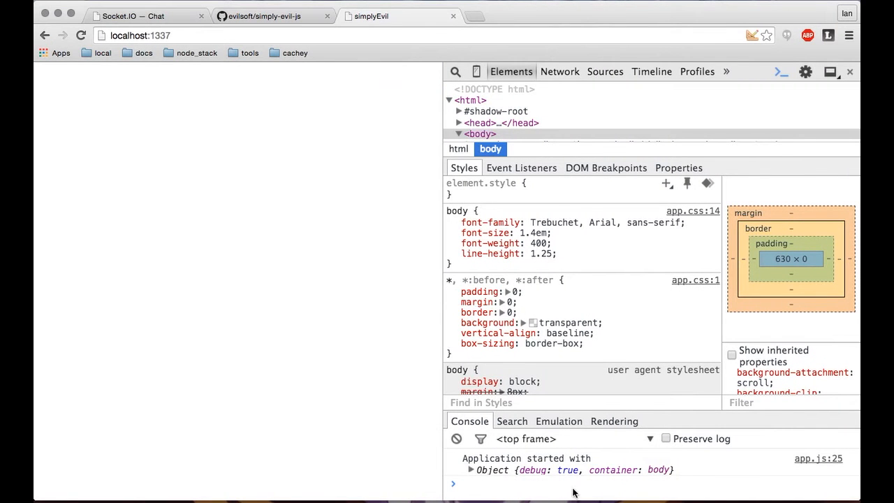
mouse_move(503, 78)
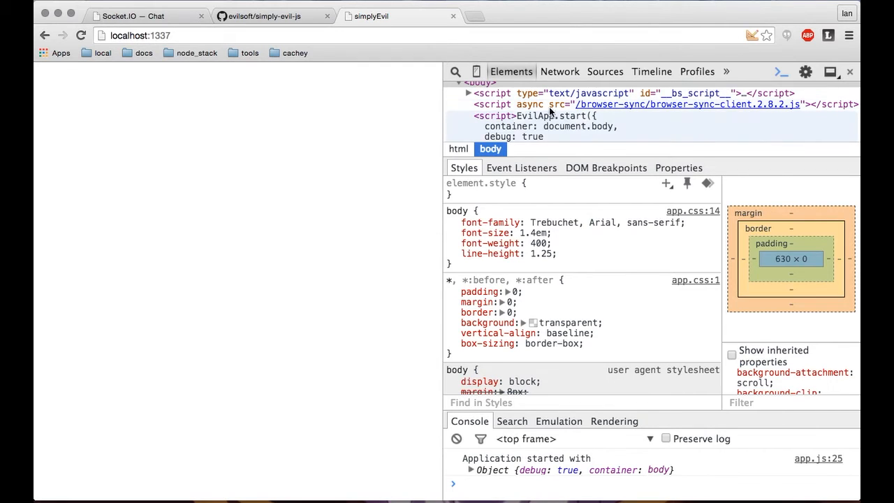
mouse_move(573, 123)
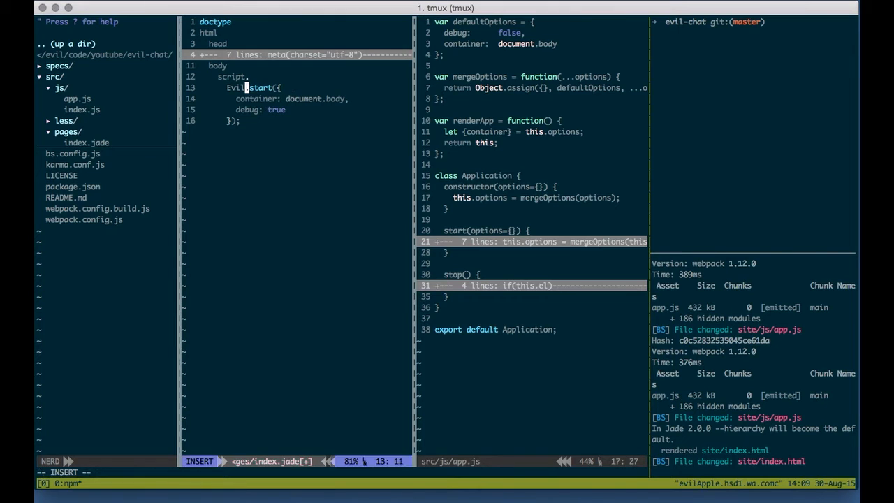
- Rename EvilApp to EvilChat in the index.jade start call
text(Chat)
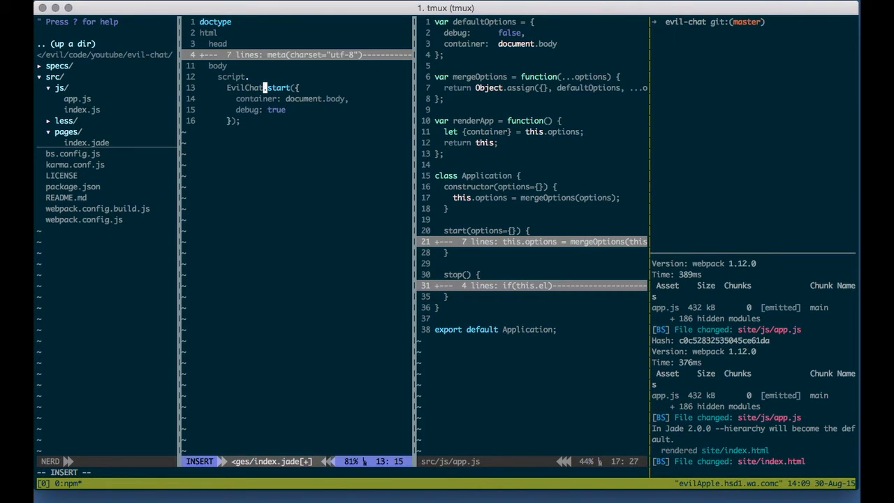
key(Escape)
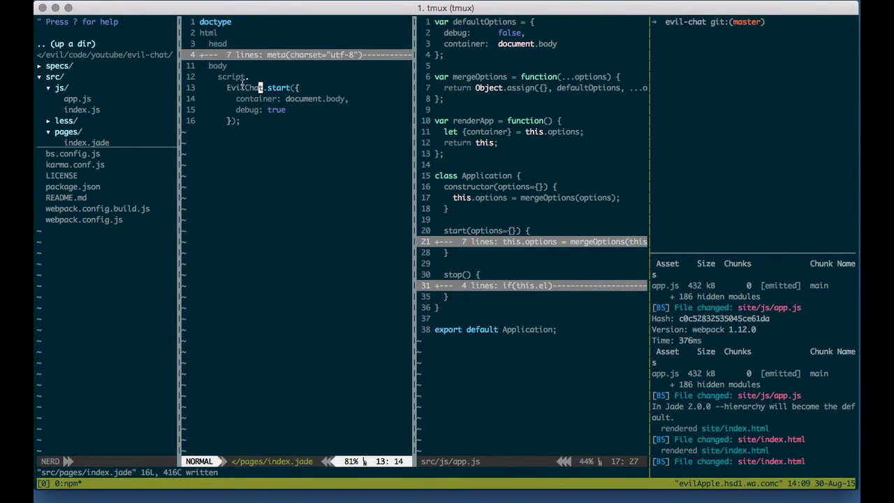
- Set the webpack.config.js library to 'EvilChat' and restart with npm start
click(552, 198)
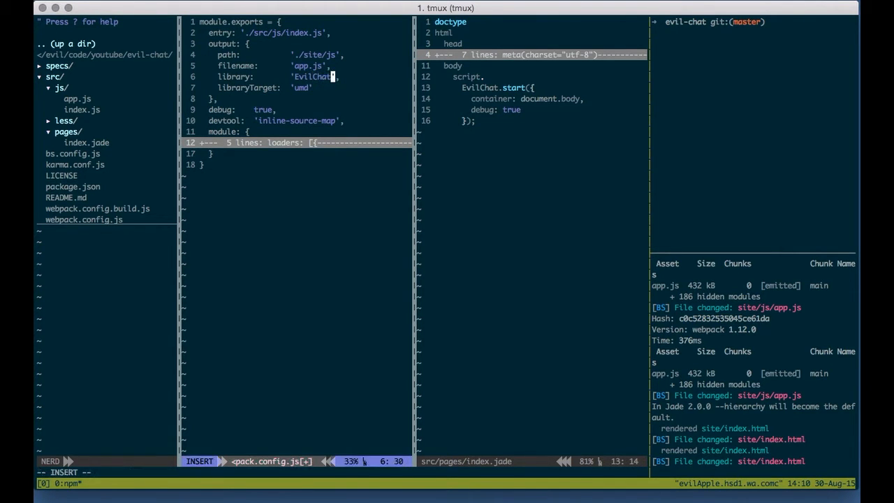
key(Escape)
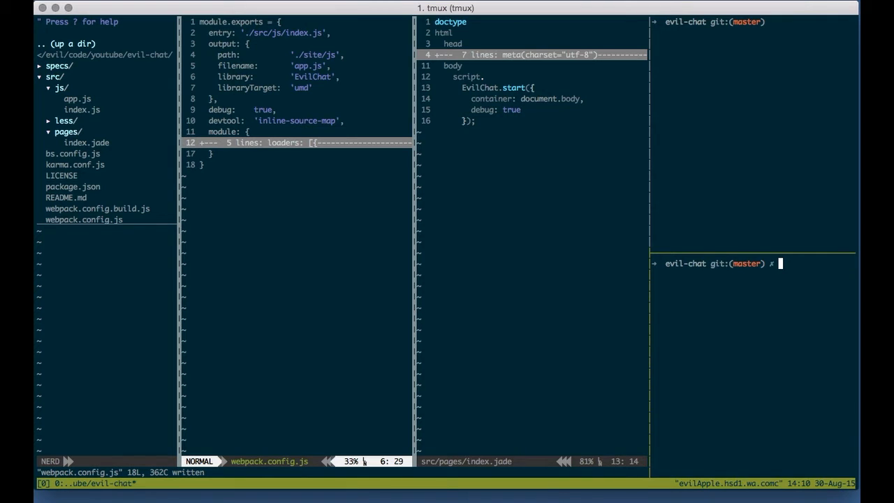
text(npm start)
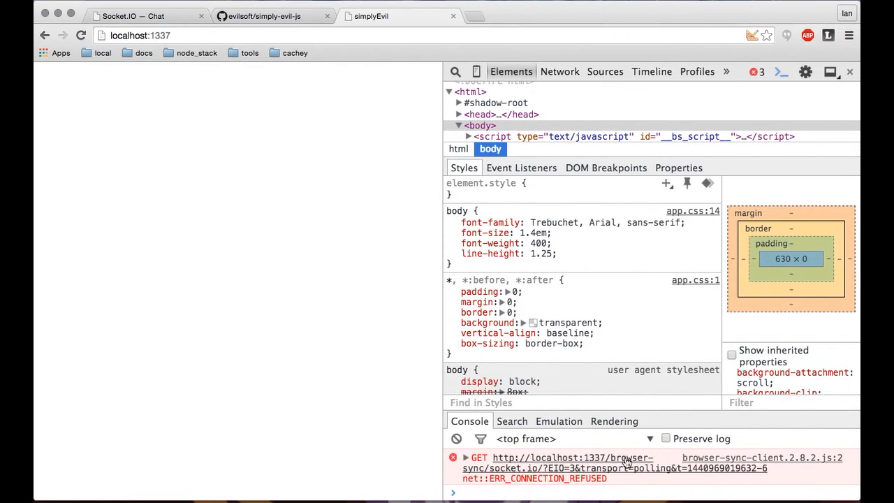
mouse_move(226, 311)
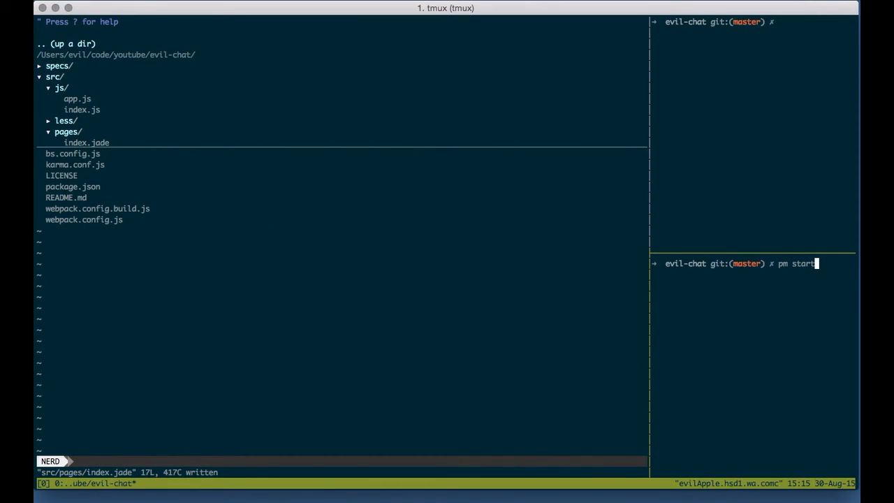
- Clear the pending command and run npm start in the shell pane
key(ctrl+u)
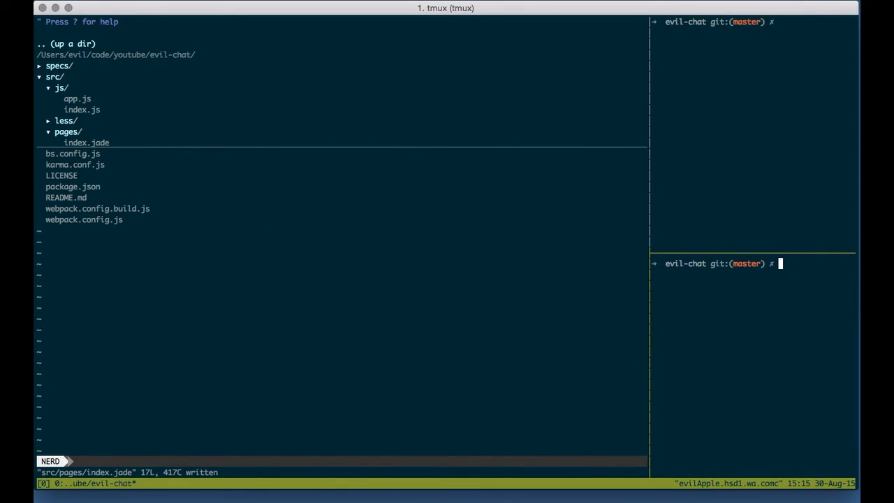
text(npm start)
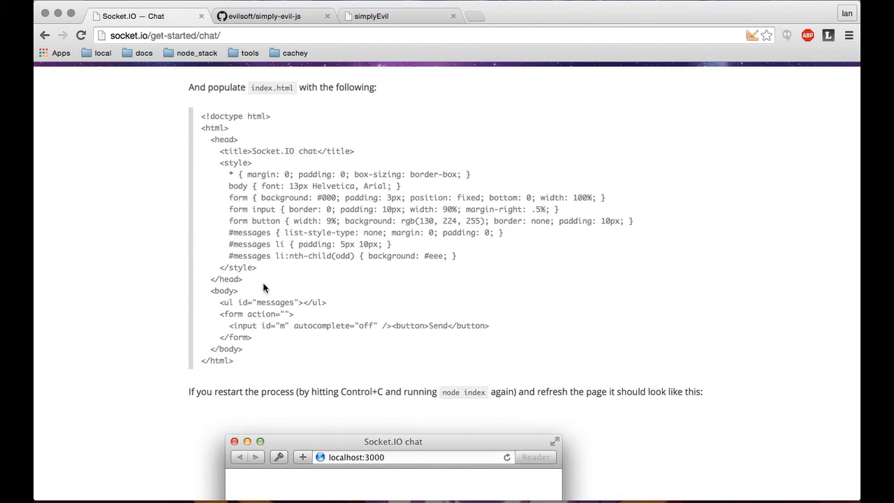
- Scroll to the tutorial's index.html markup with the messages list and input-and-Send form
scroll(down, 3)
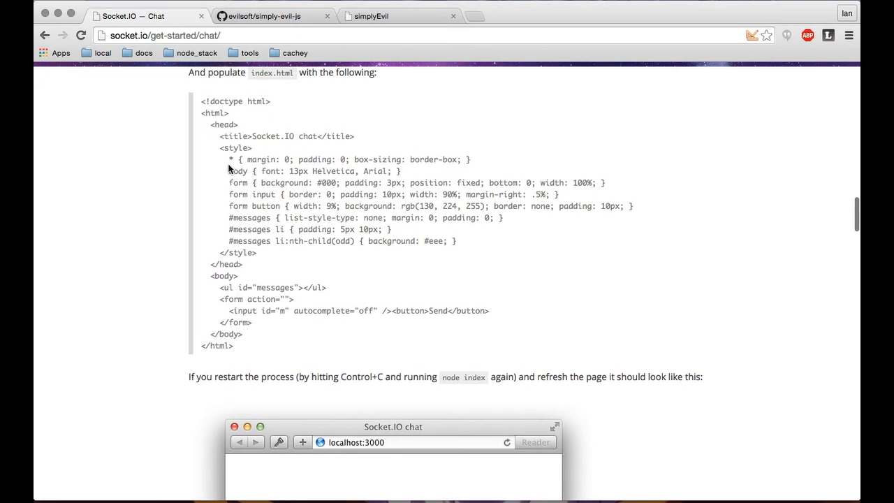
mouse_move(254, 152)
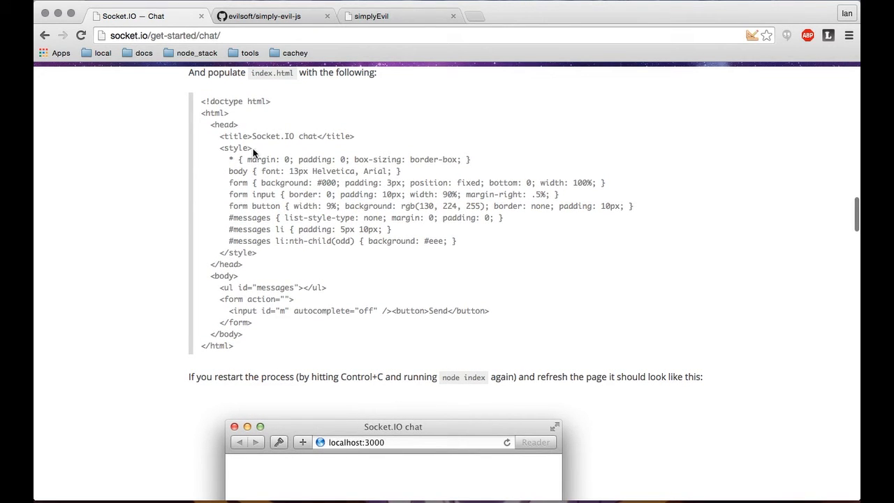
mouse_move(286, 272)
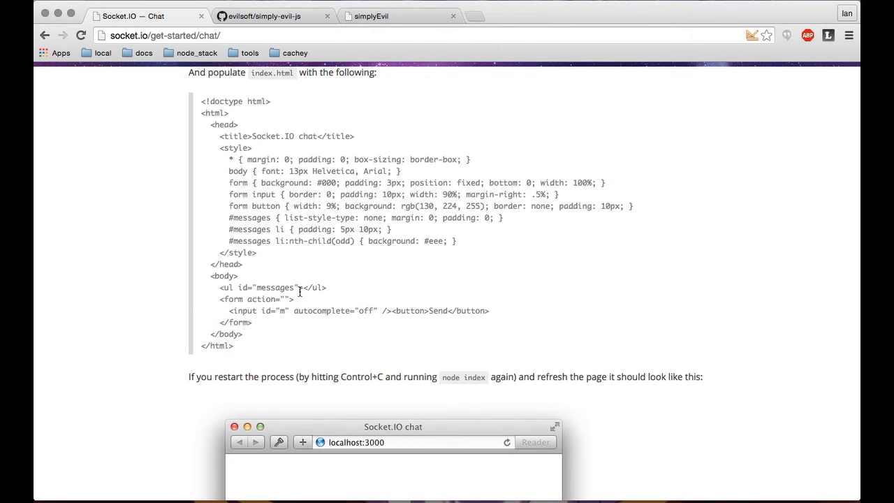
mouse_move(263, 310)
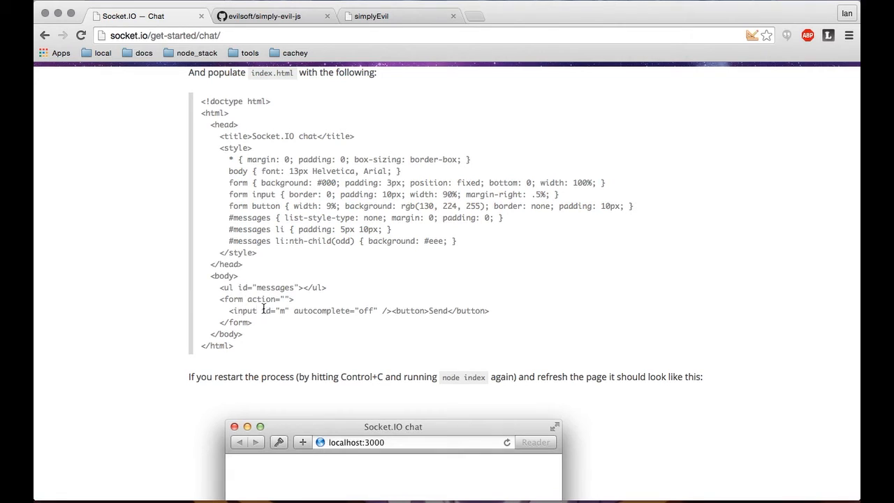
mouse_move(301, 288)
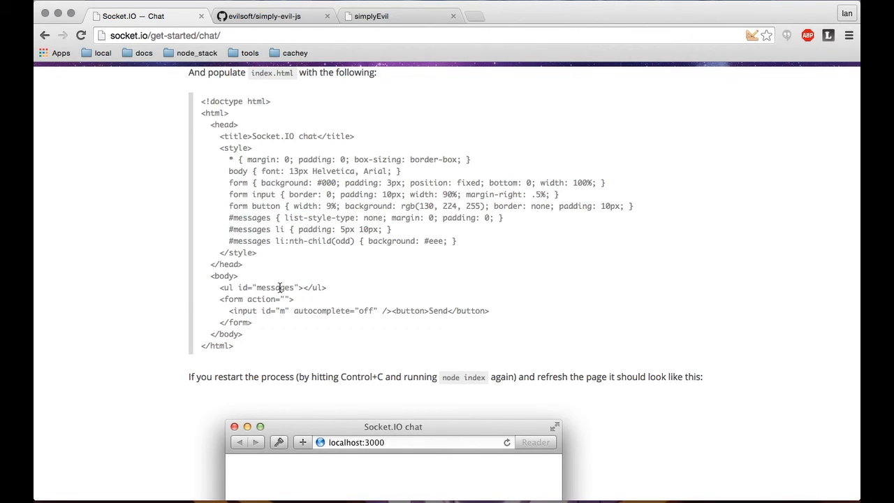
mouse_move(252, 303)
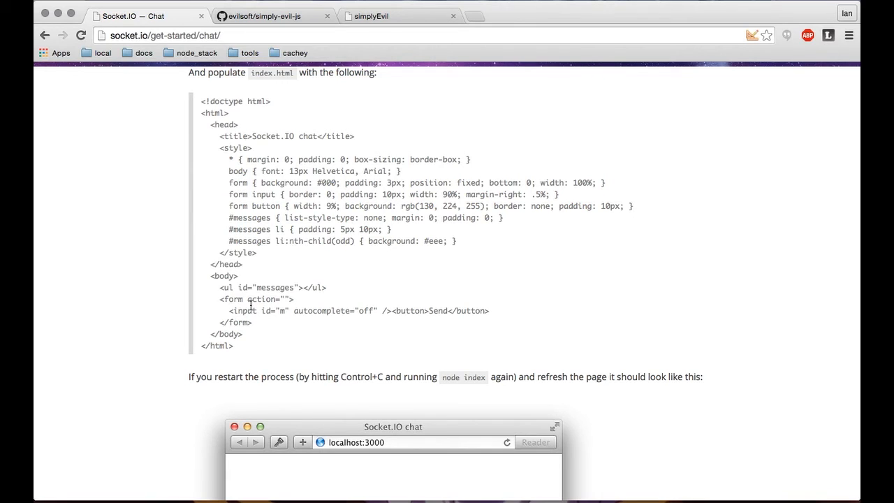
mouse_move(243, 330)
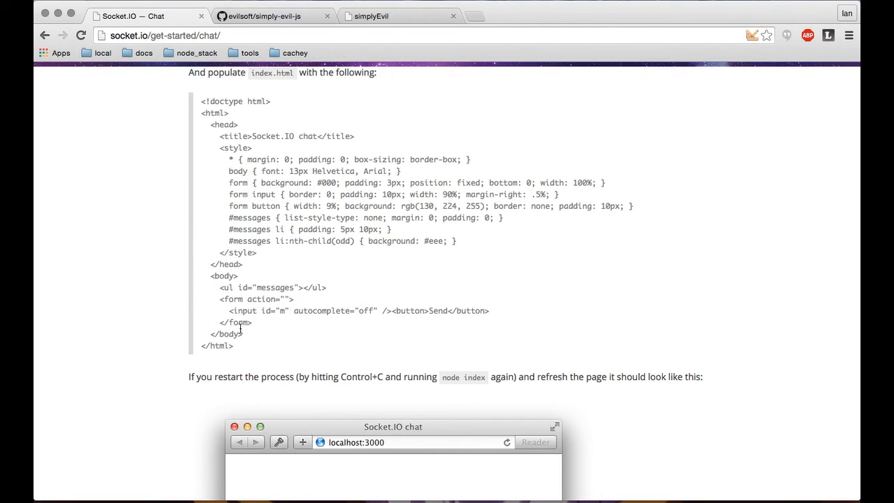
mouse_move(386, 251)
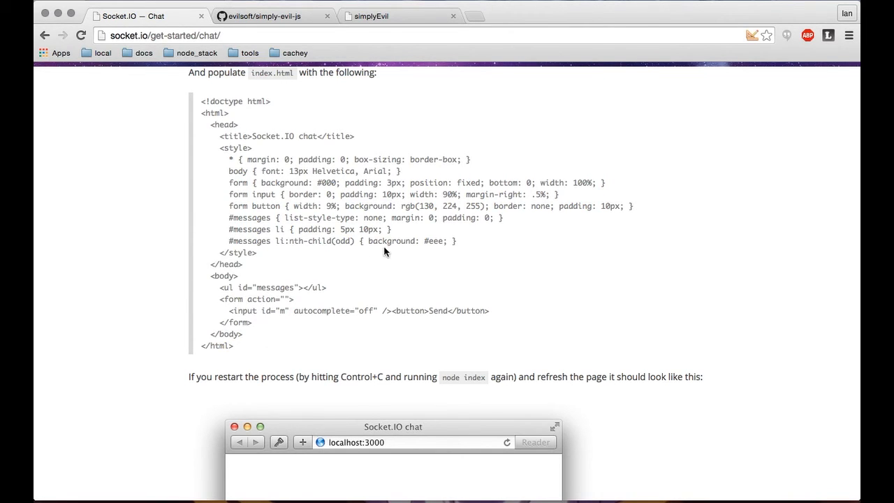
mouse_move(411, 345)
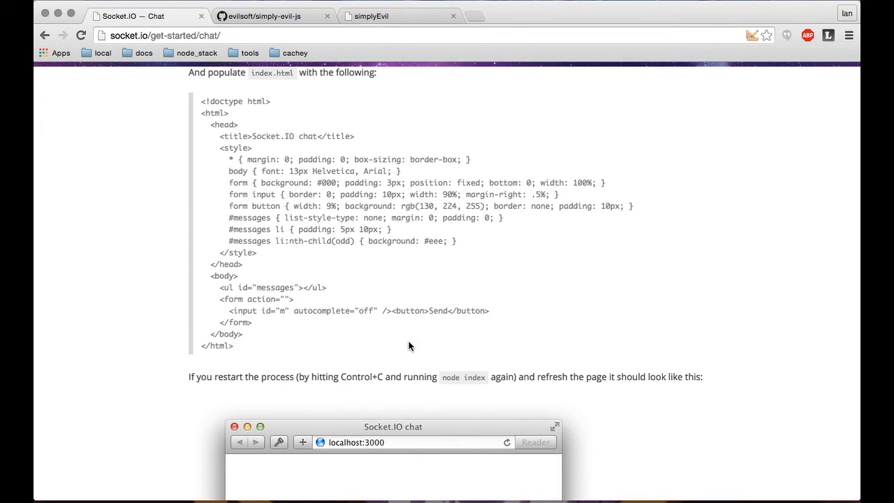
mouse_move(444, 327)
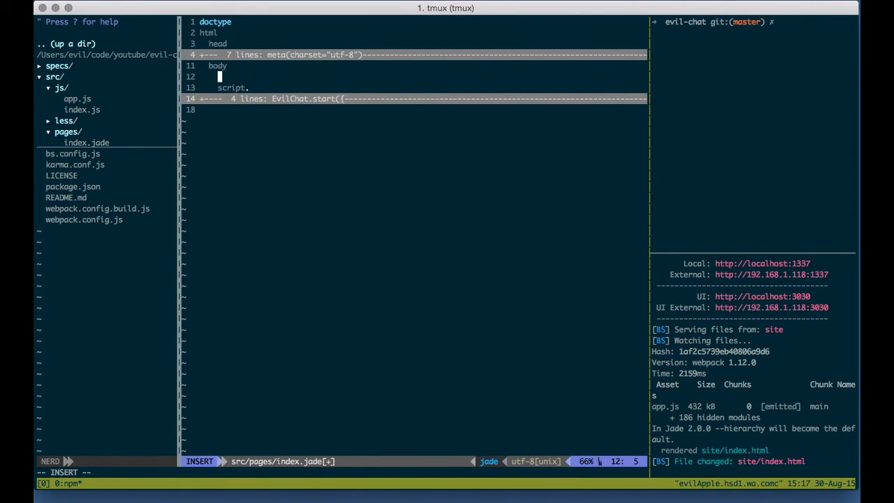
- Add ul.log and form.entry(action="") to index.jade
text(ul.log)
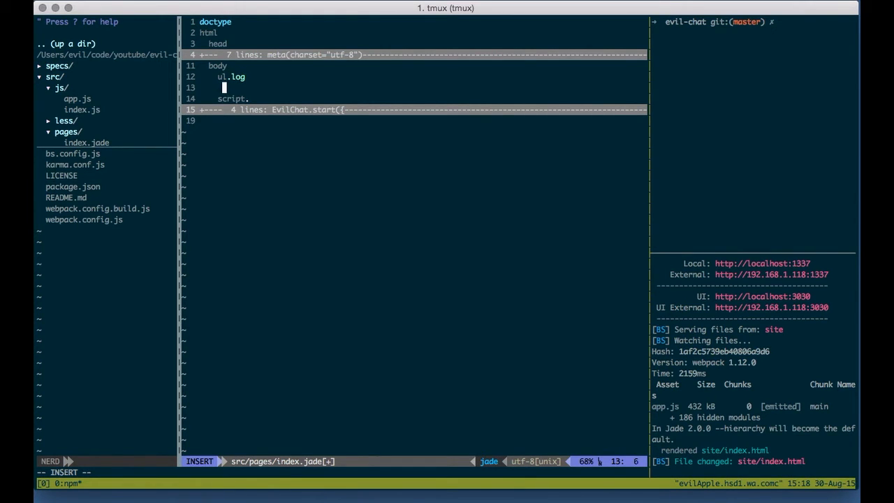
text(form)
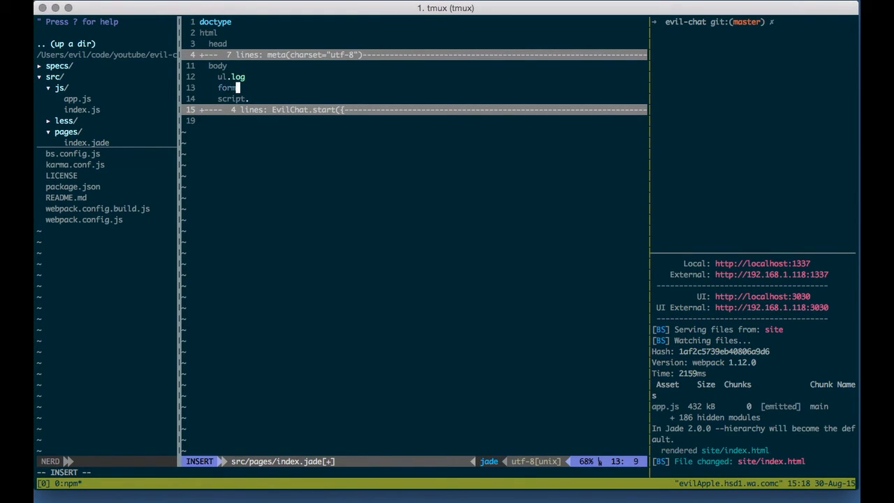
text(.entry)
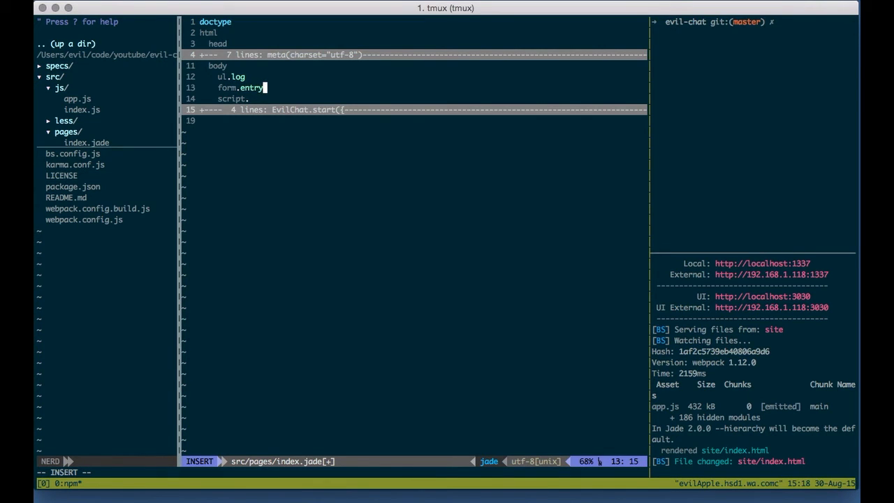
text((a)
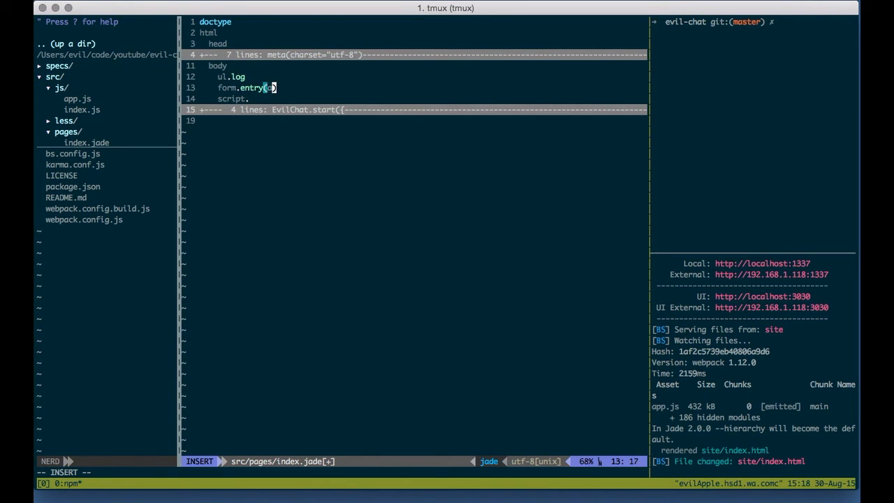
text(action="")
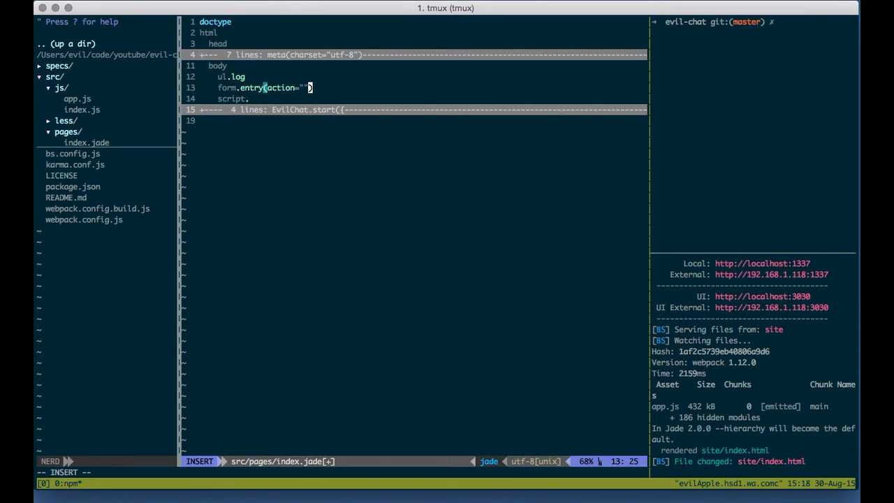
key(enter)
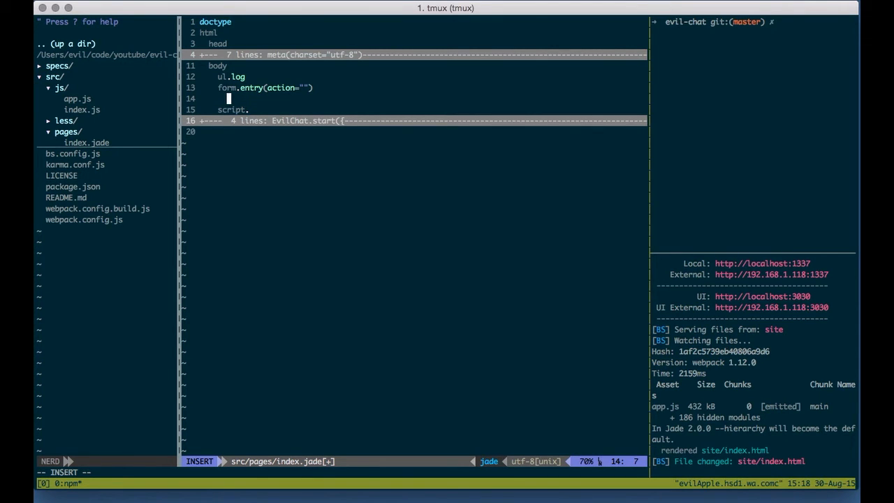
- Nest input.entry__input(autocomplete="off") and button.entry__send Send inside the form
text(input)
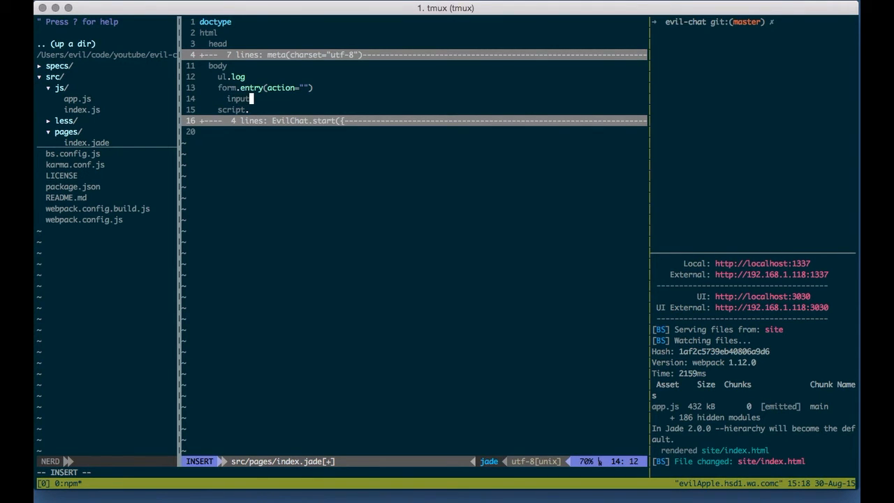
text(.)
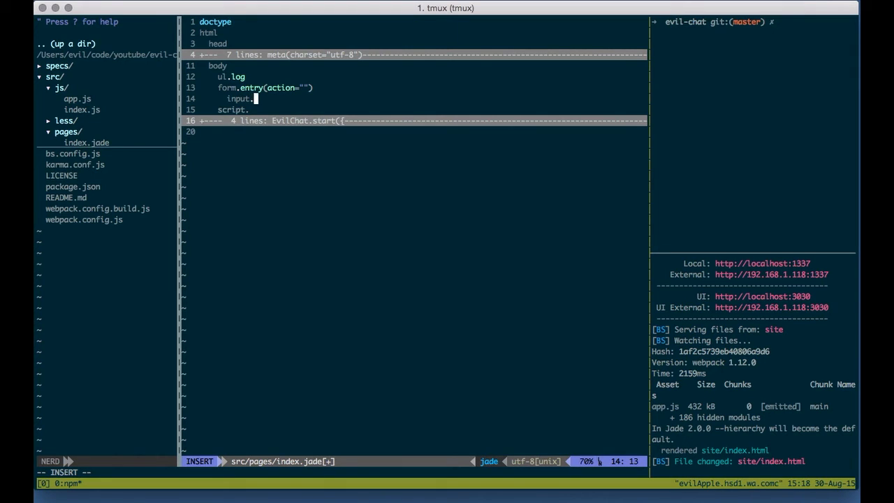
text(entry__input()
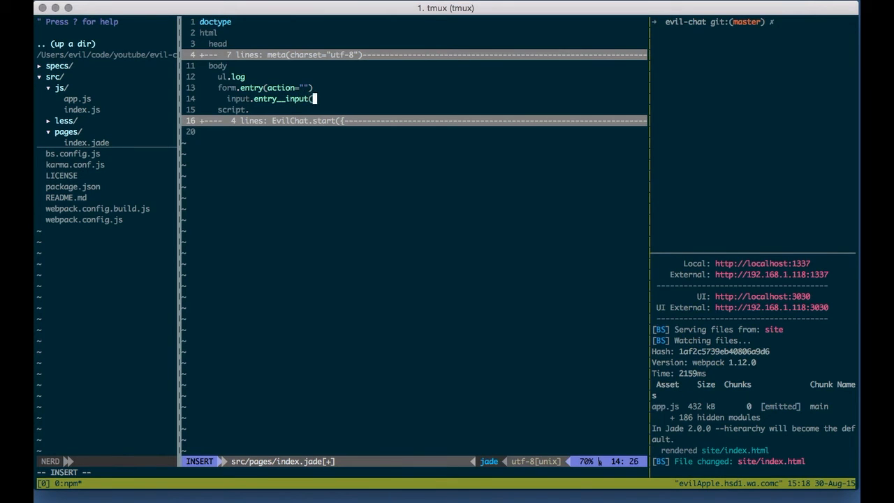
text(autocompl))
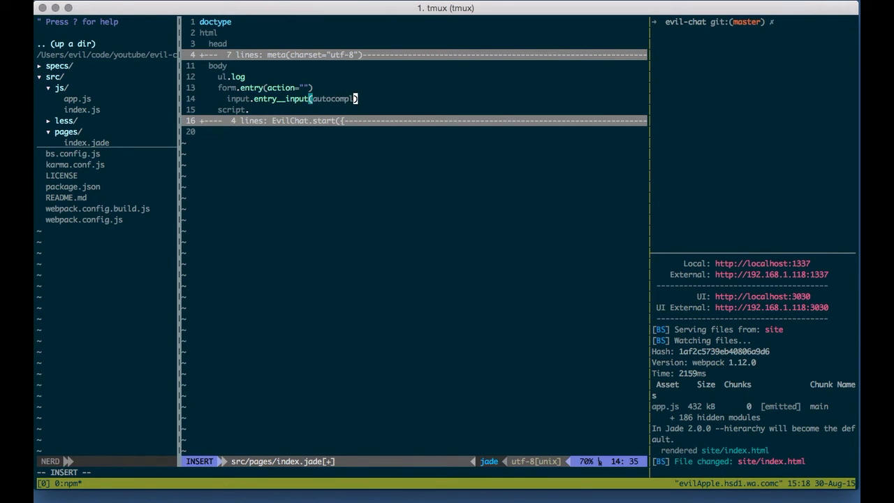
text(ete="off)
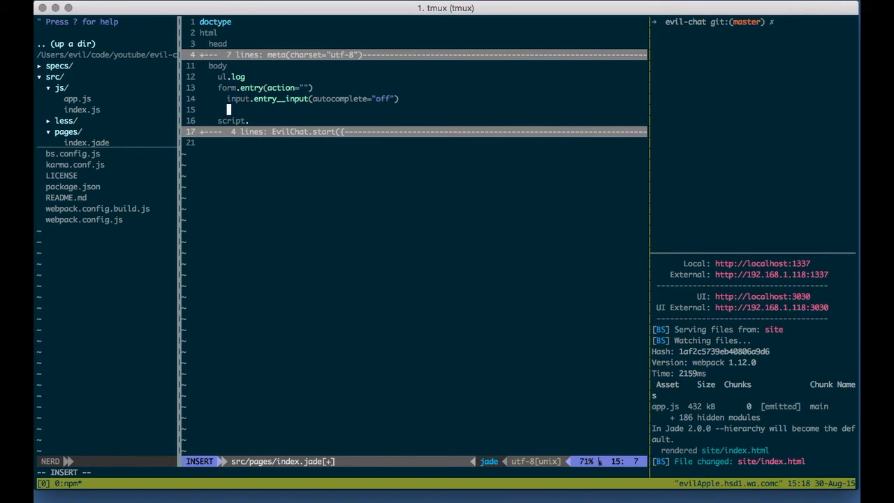
text(button)
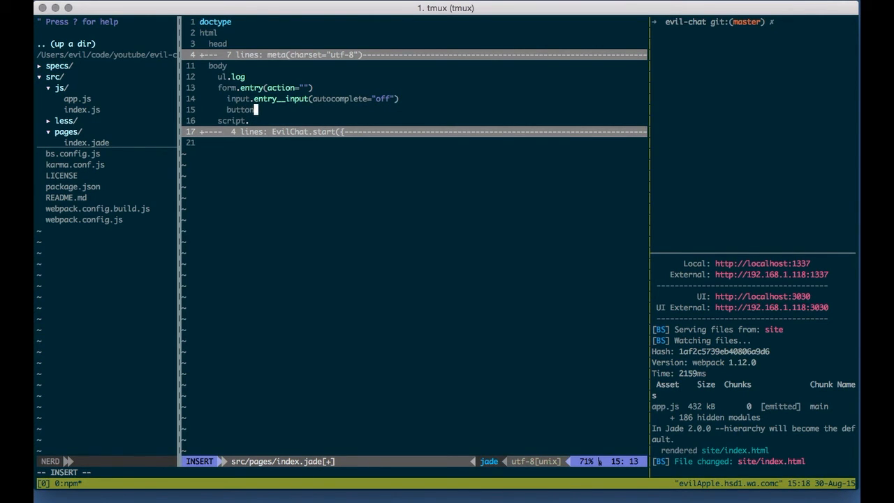
text(Send)
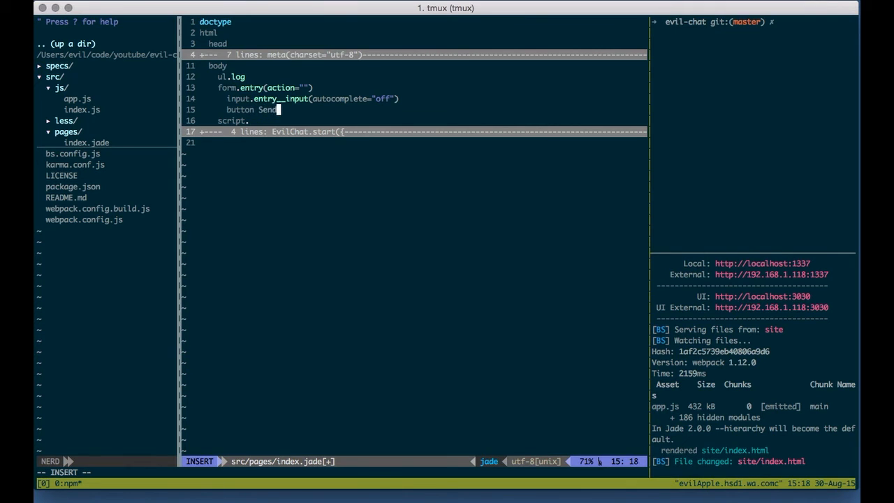
key(Escape)
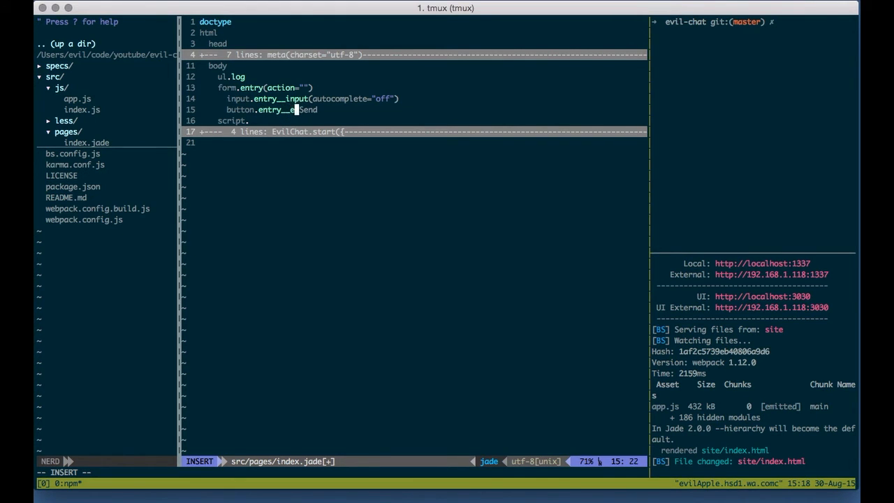
key(BackSpace)
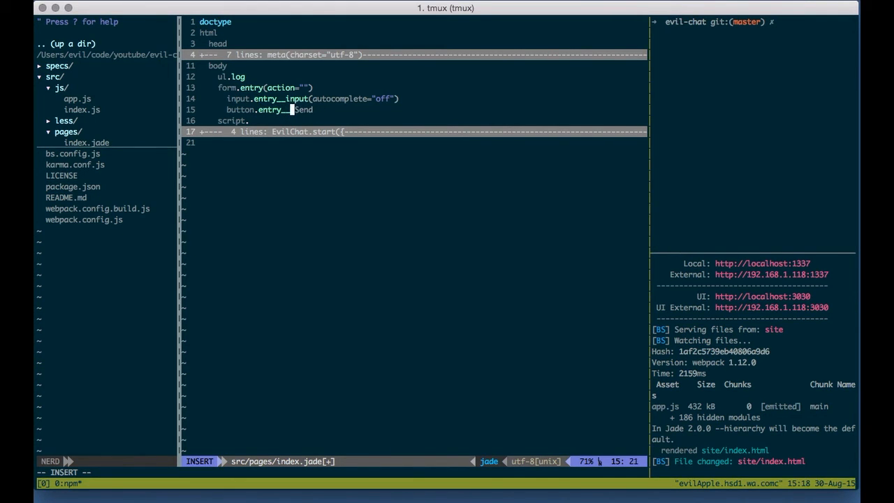
text(send)
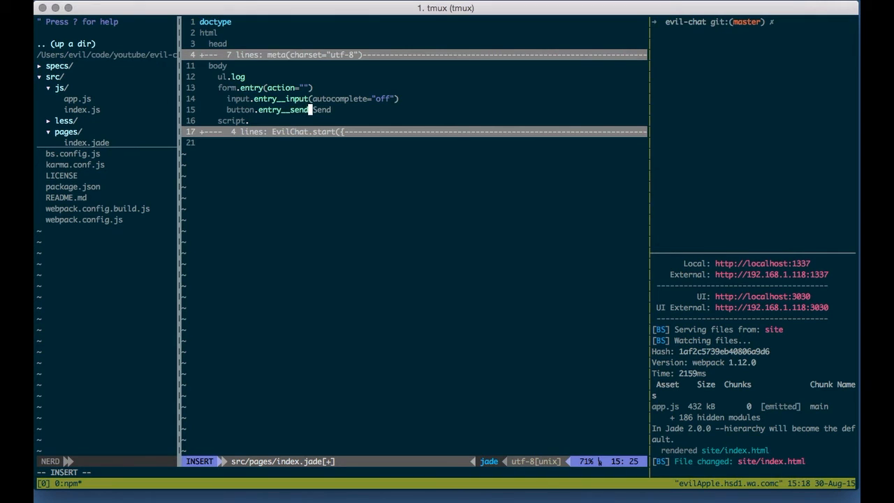
key(Escape)
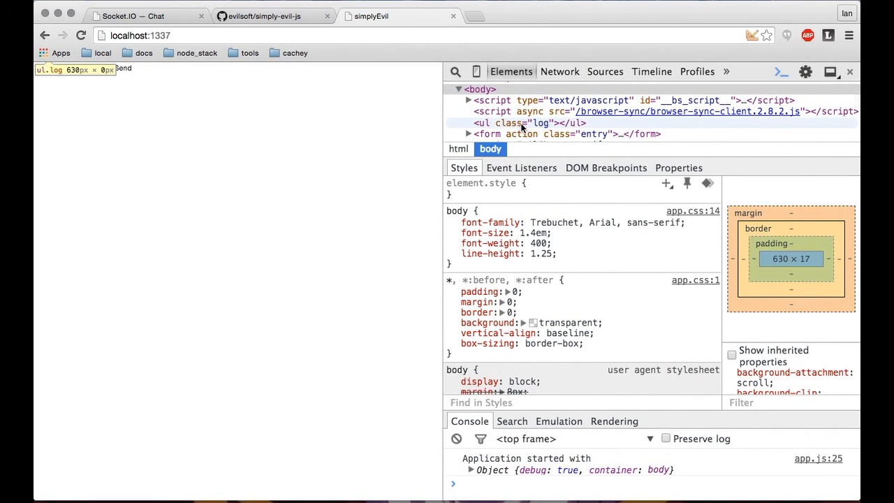
- Inspect ul.log and expand form.entry in DevTools to see its input and Send button
click(528, 123)
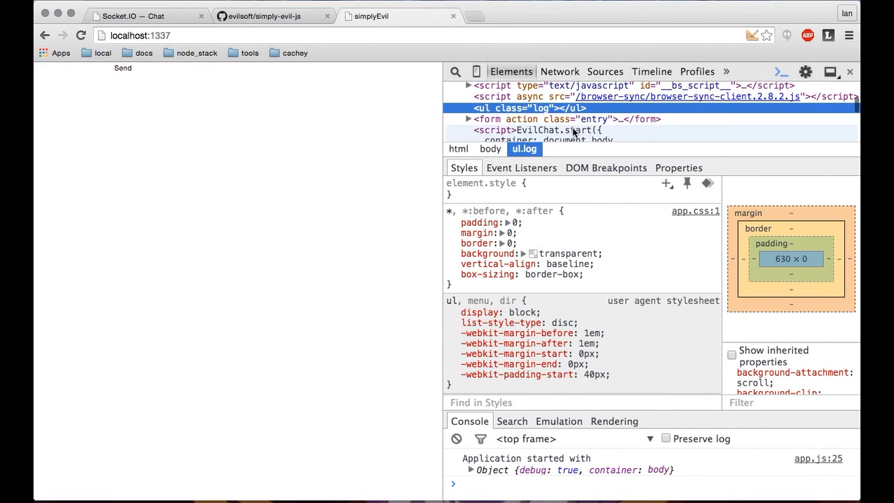
mouse_move(561, 119)
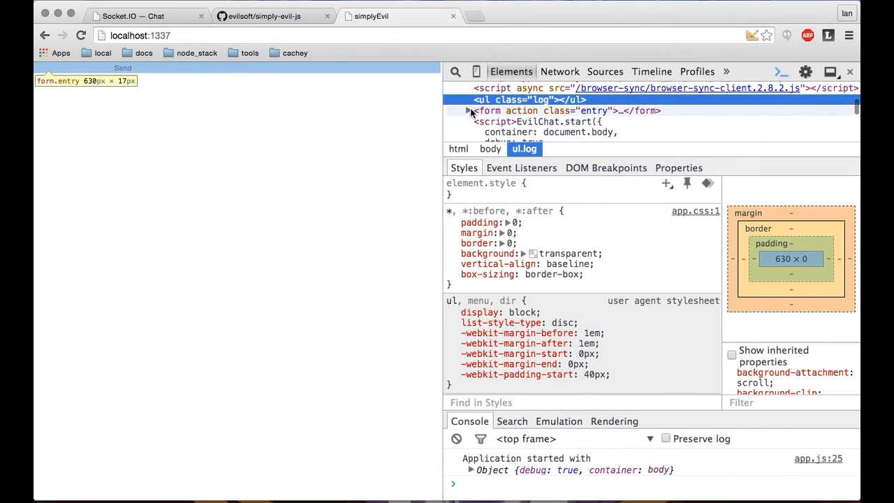
click(470, 110)
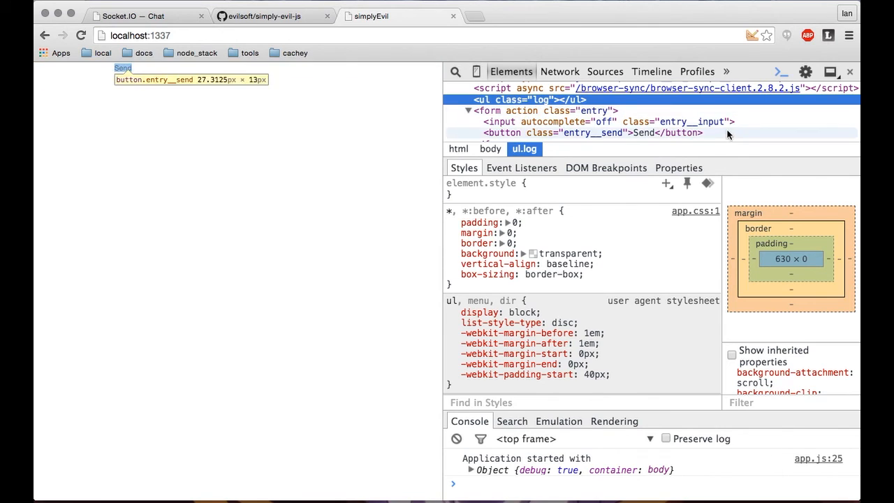
mouse_move(238, 162)
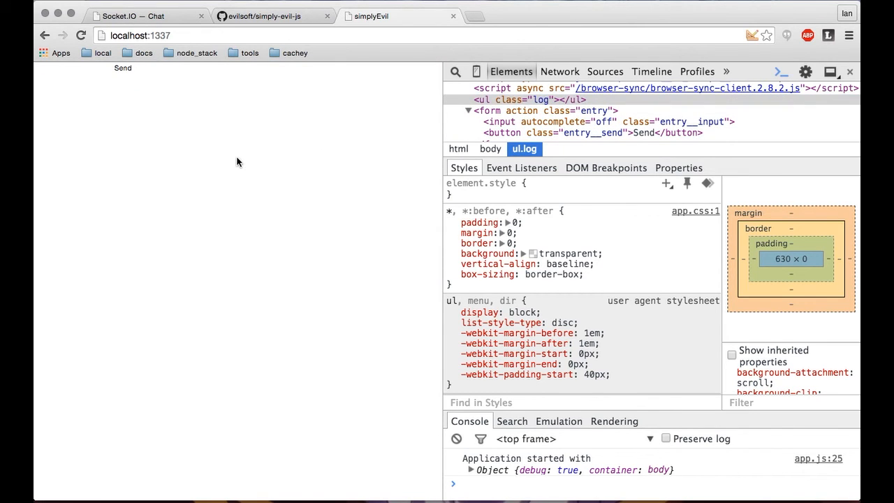
mouse_move(271, 183)
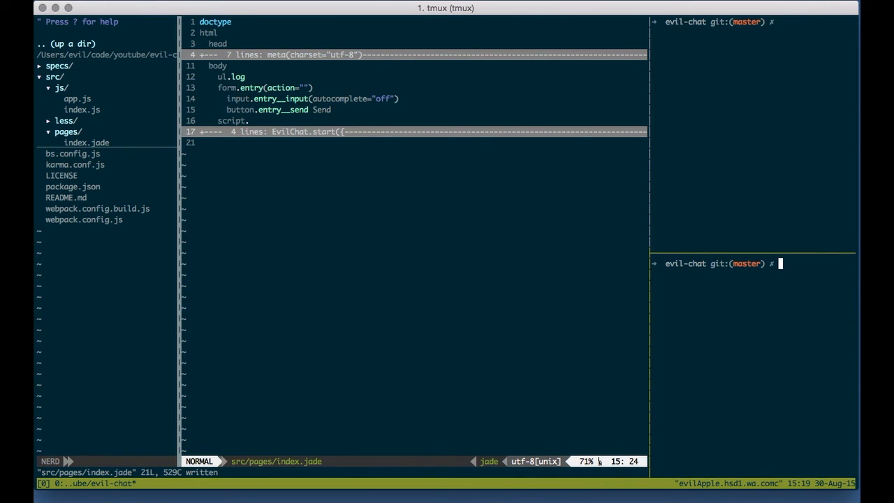
- Remove the old git history with rm -rf .git
text(m)
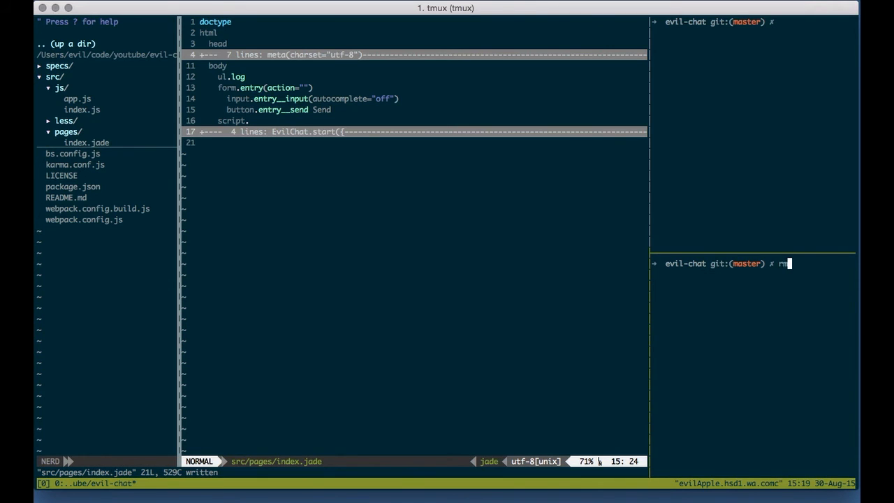
text(-r)
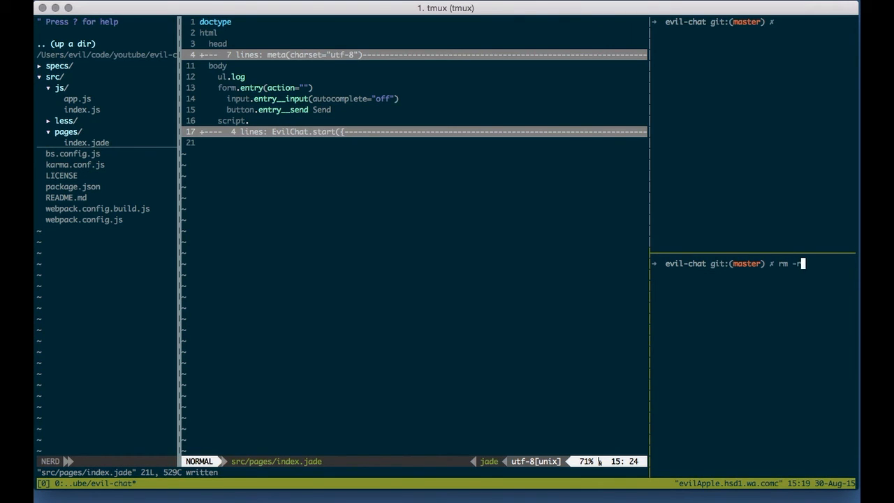
text(f)
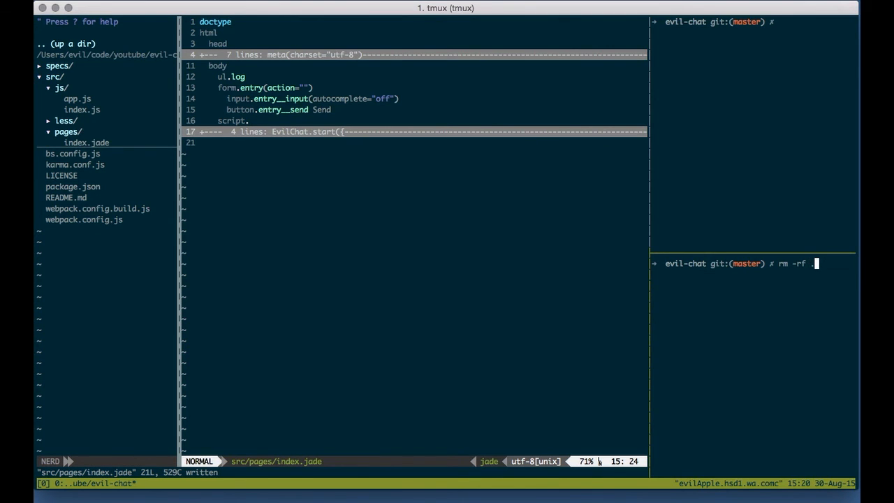
text(.git)
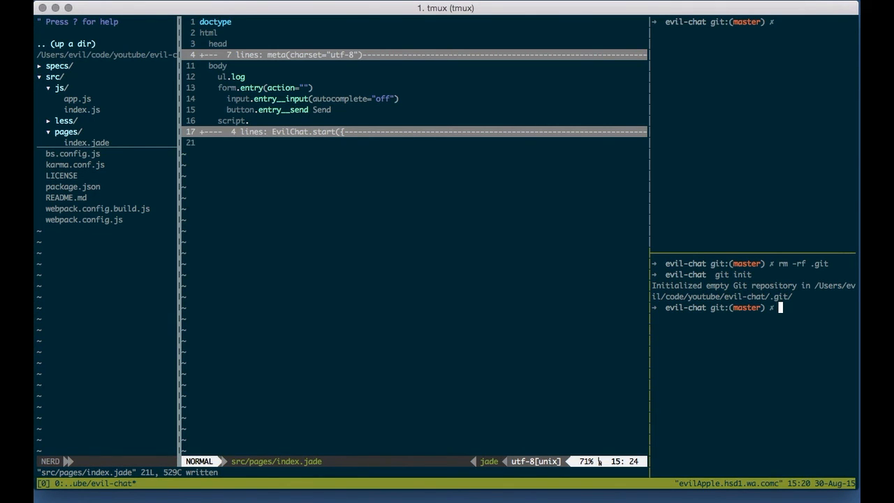
- Reinitialize the repository, check status with gst, and stage all files with git add
text(gst)
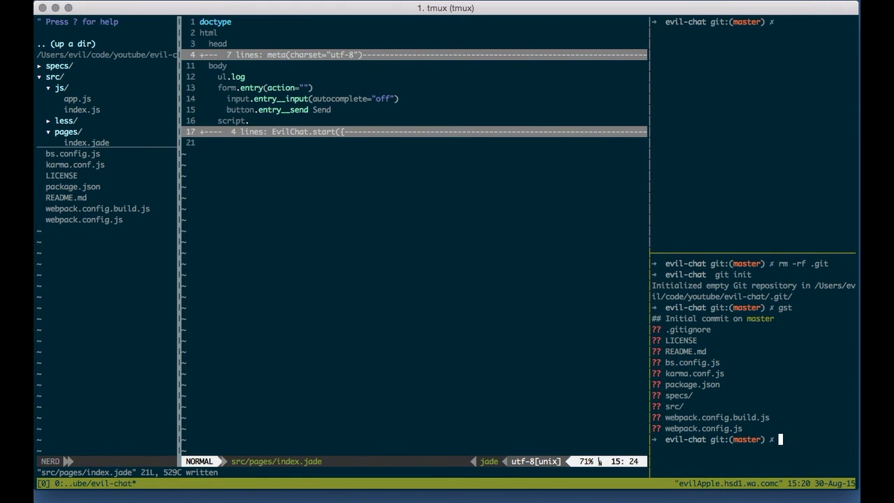
text(gi)
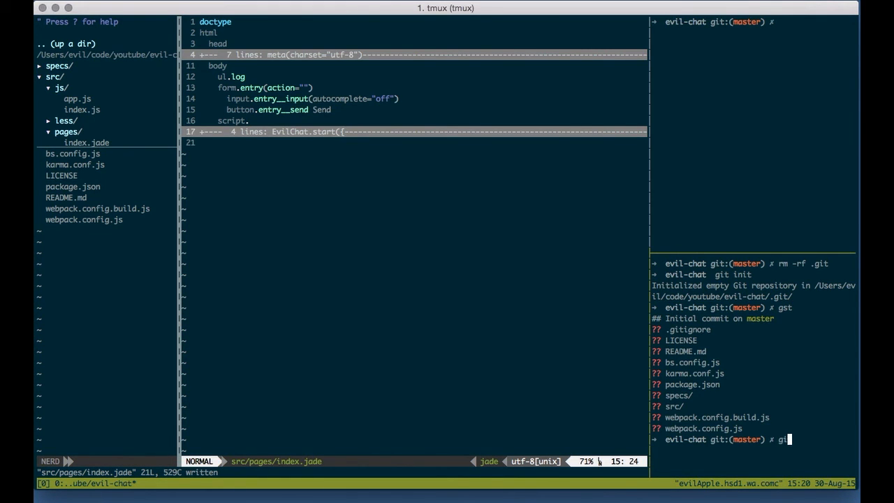
text(git add .)
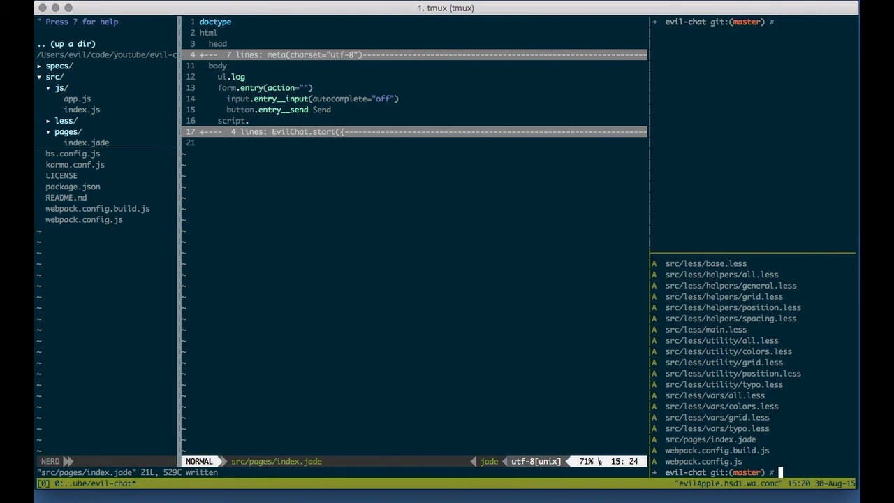
- Begin the initial commit command gca "Initial..."
text(gca ')
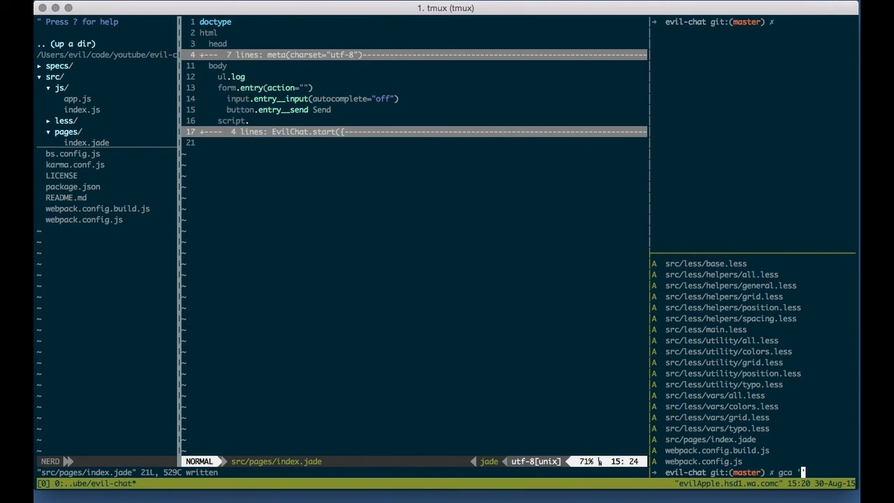
text(Ini)
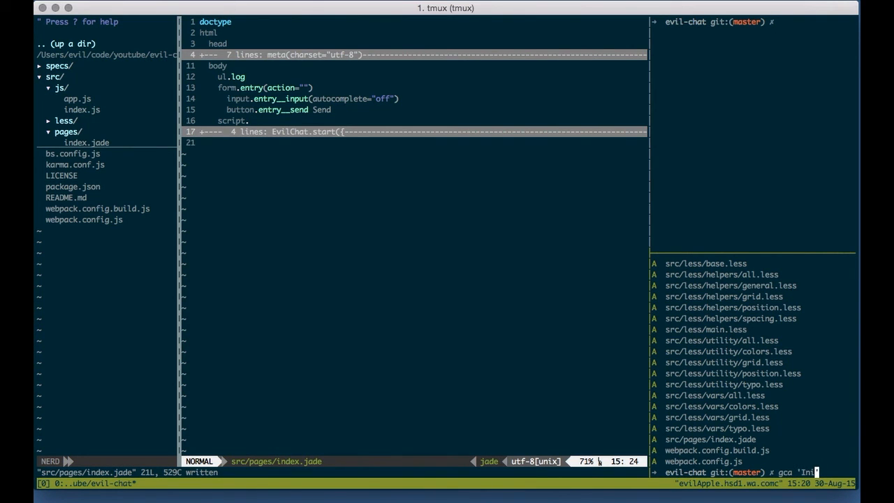
text(a)
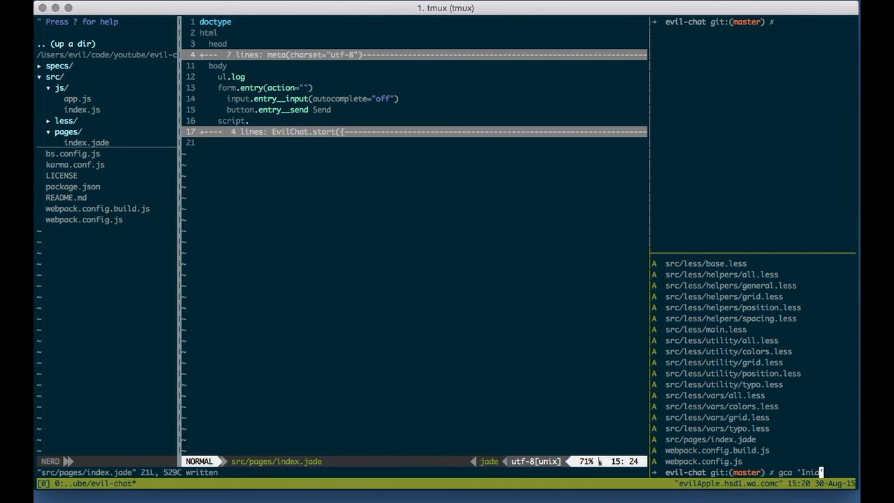